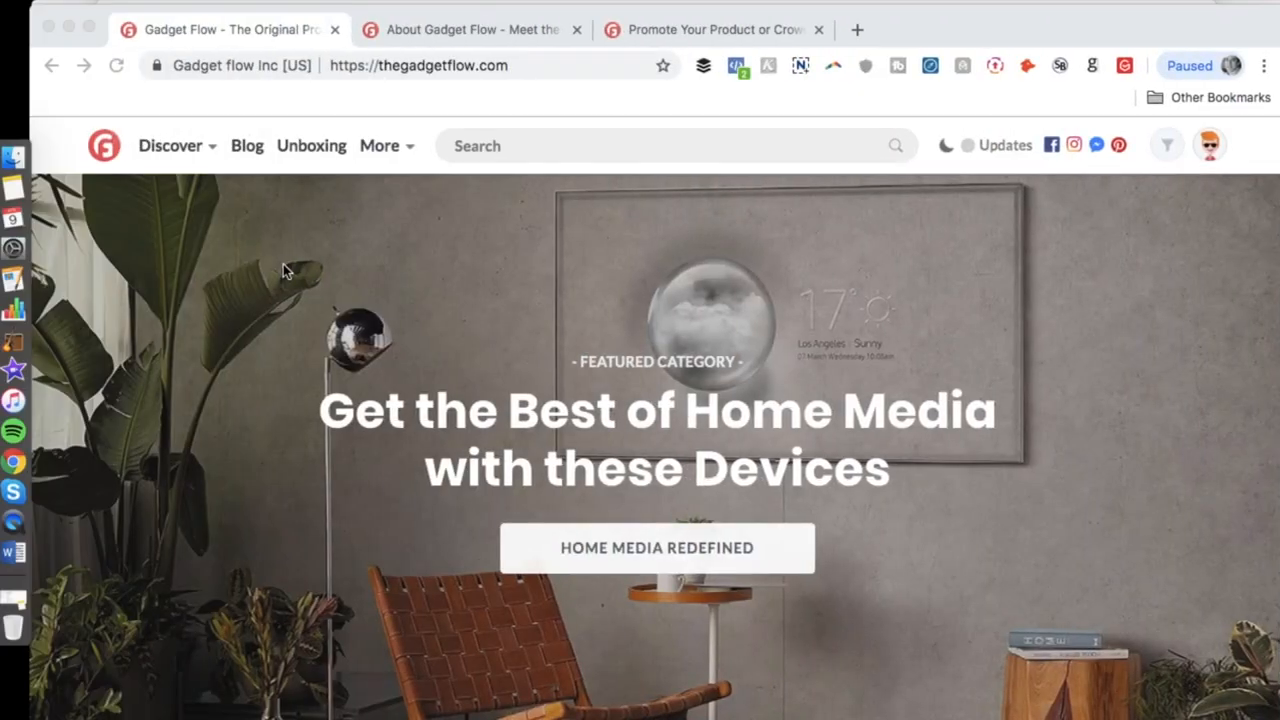
Browse the product feed and reveal the account options list
scroll(down, 3)
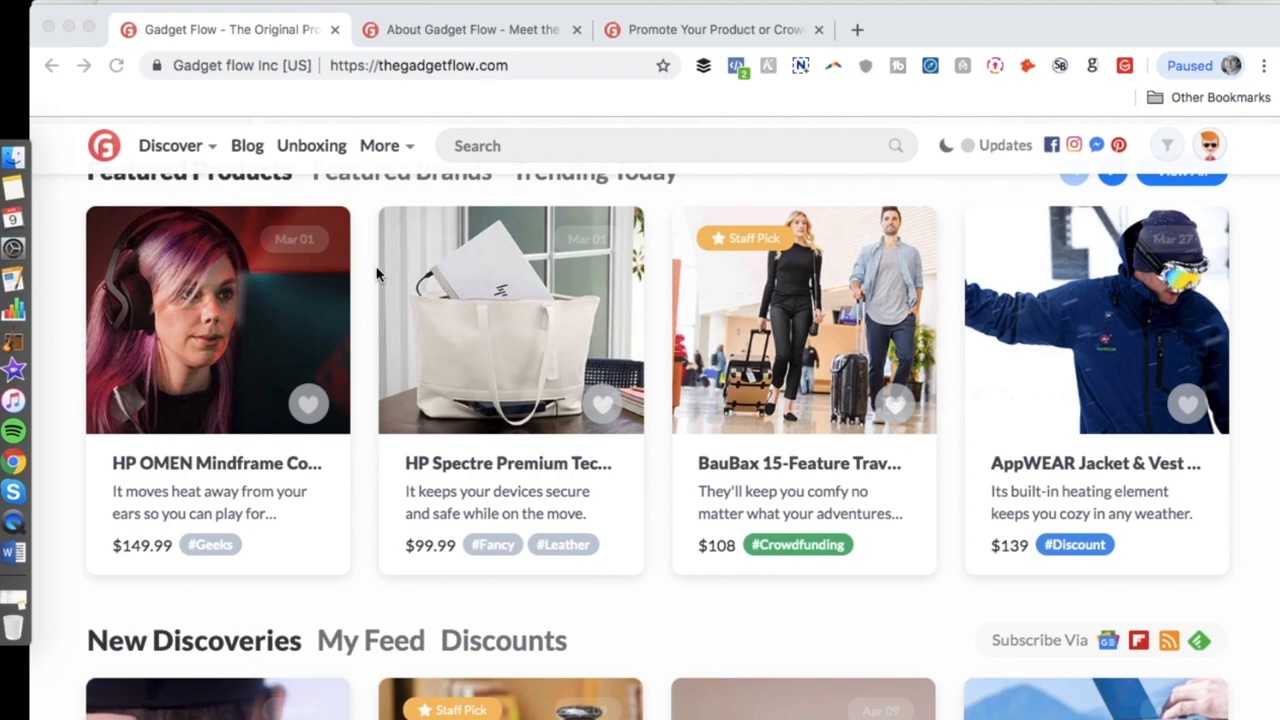
scroll(down, 3)
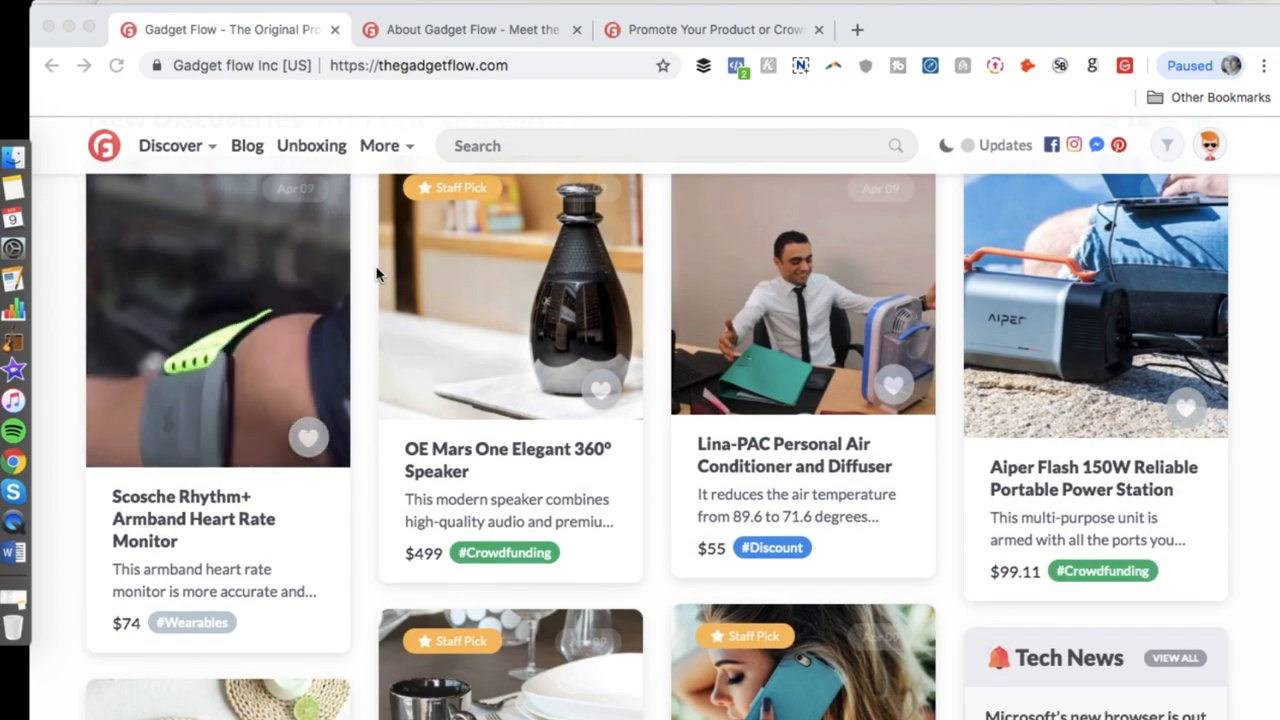
scroll(down, 3)
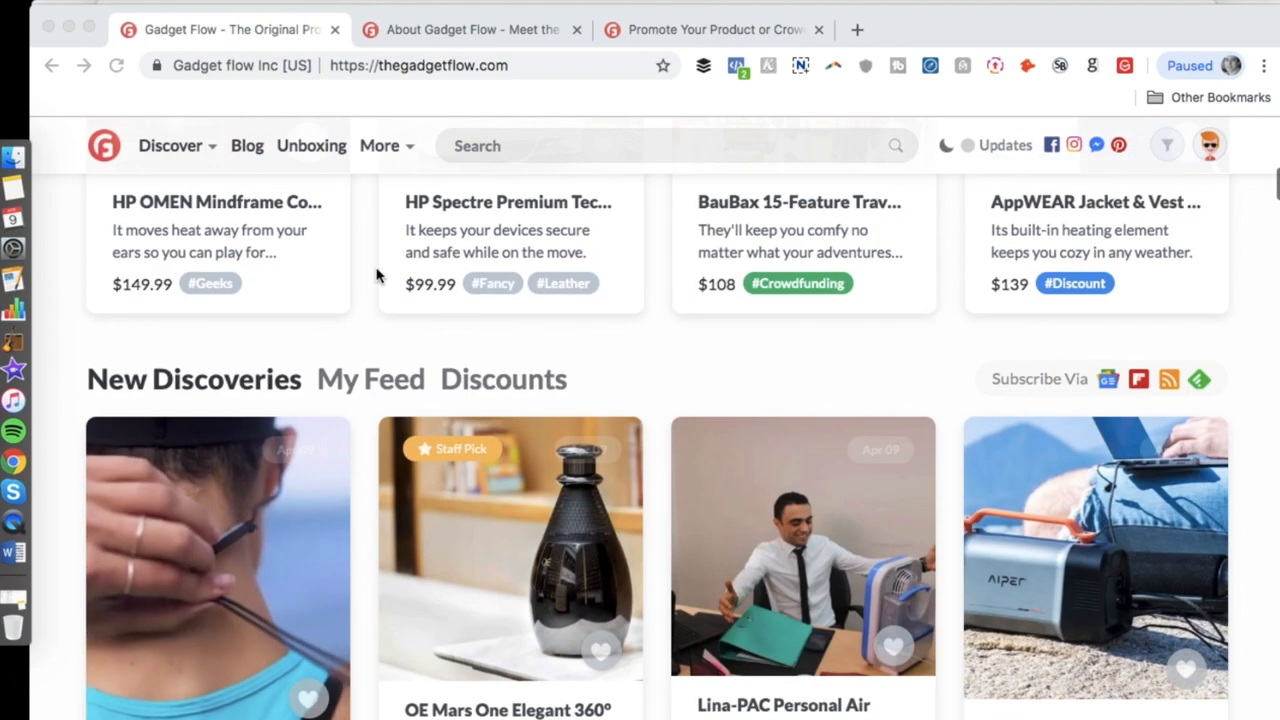
scroll(up, 3)
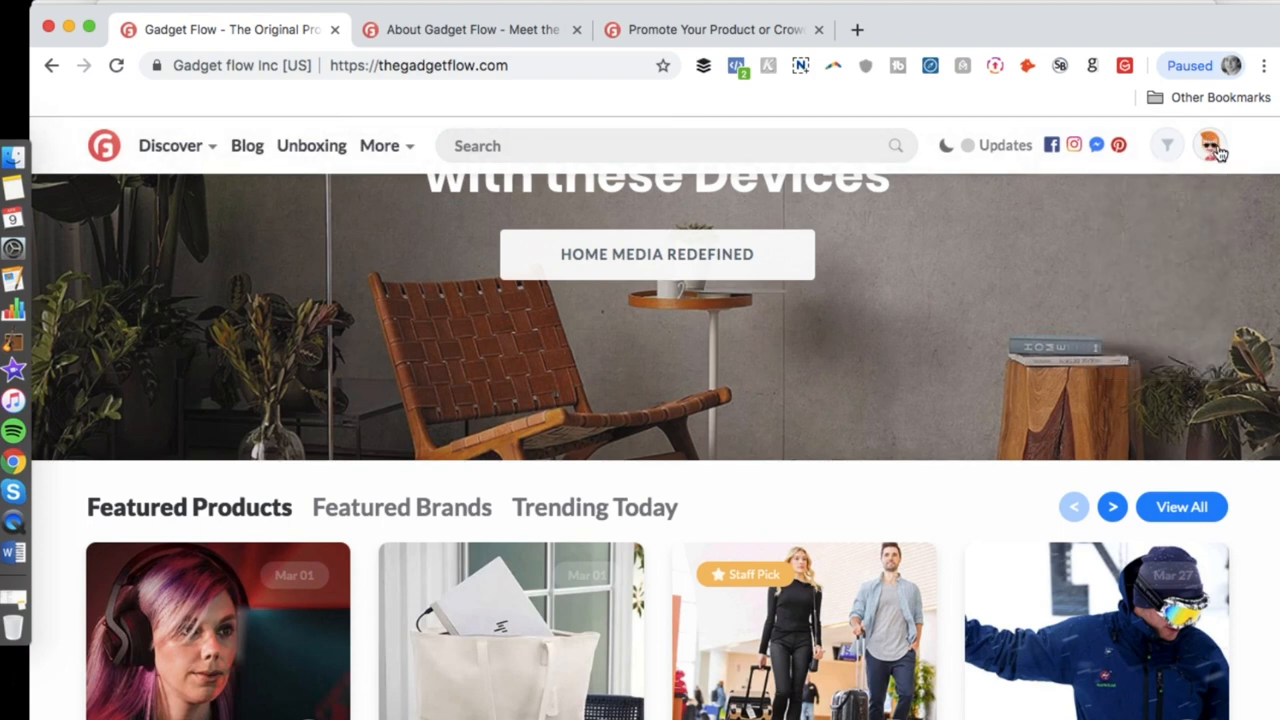
click(1210, 145)
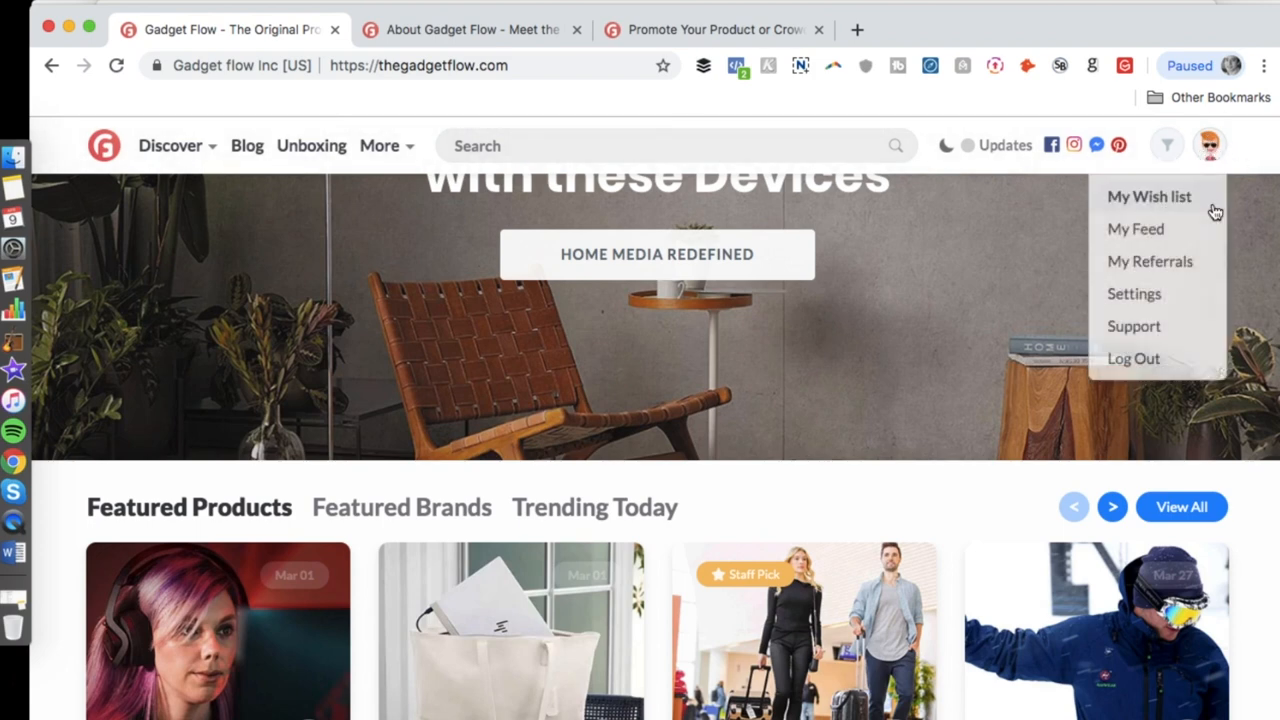
mouse_move(1236, 216)
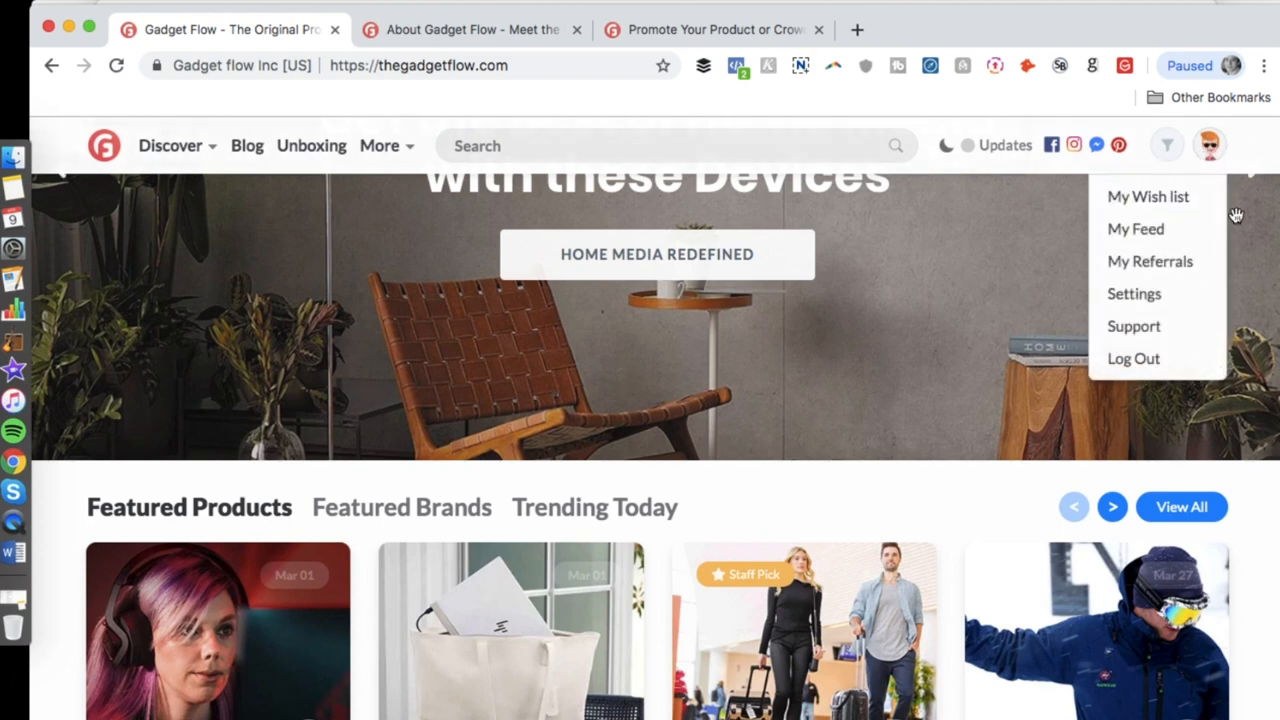
Show featured brands instead of featured products and scroll through the rest of the feed
scroll(down, 3)
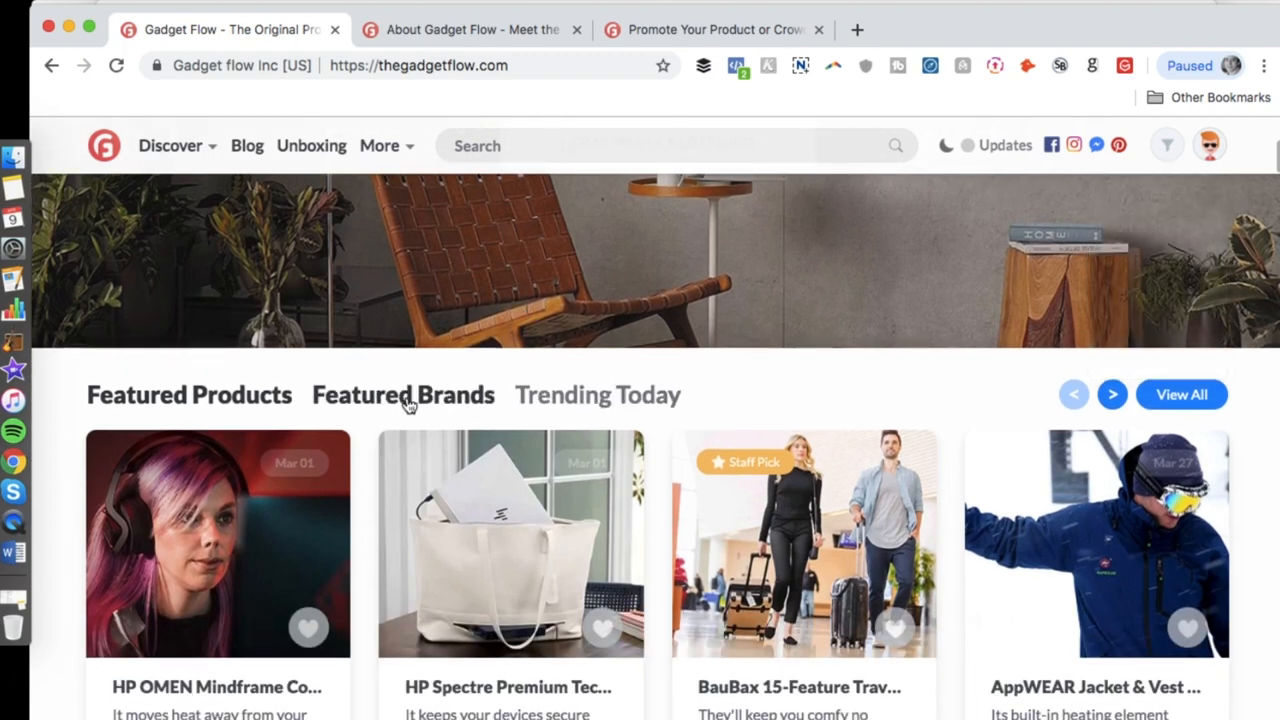
click(399, 394)
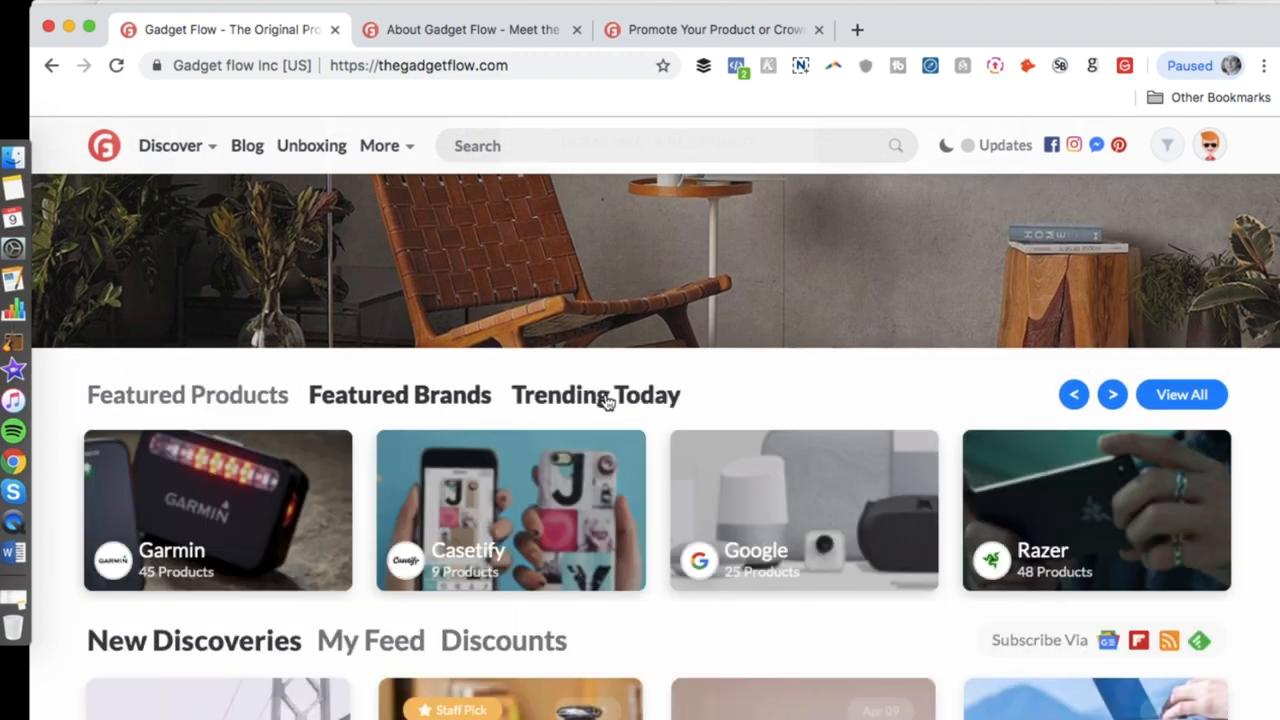
scroll(down, 3)
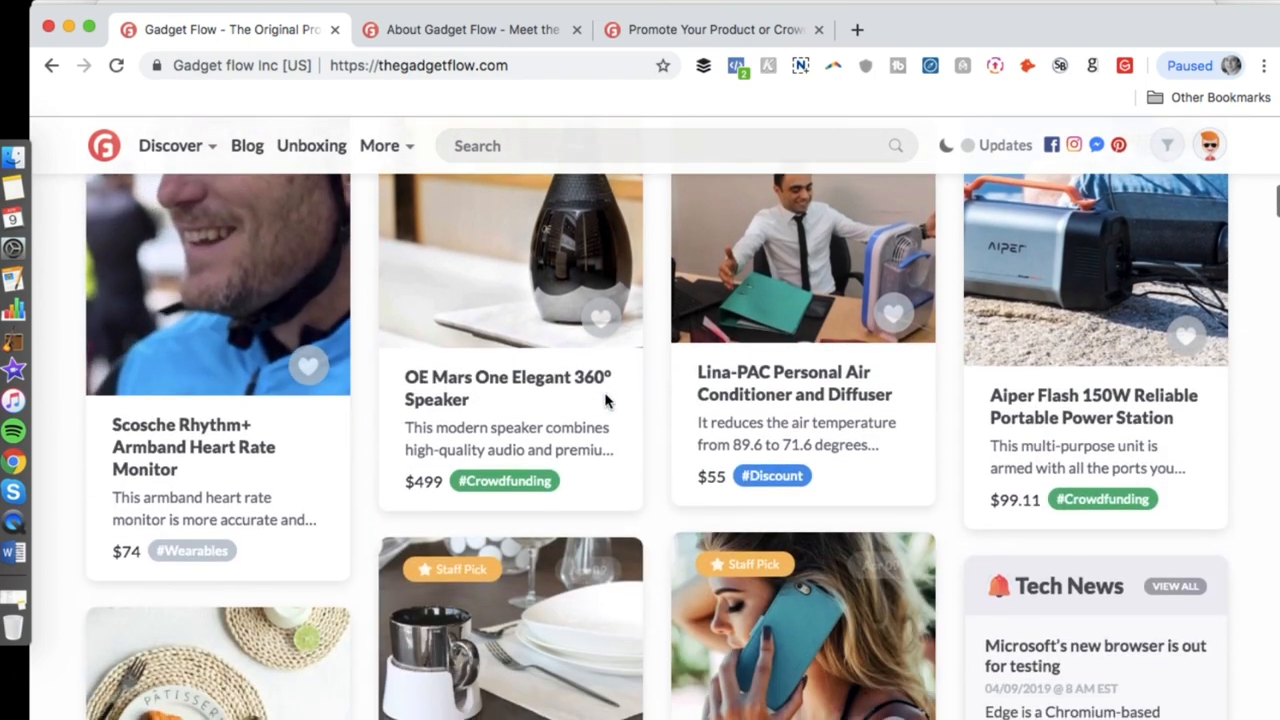
scroll(down, 3)
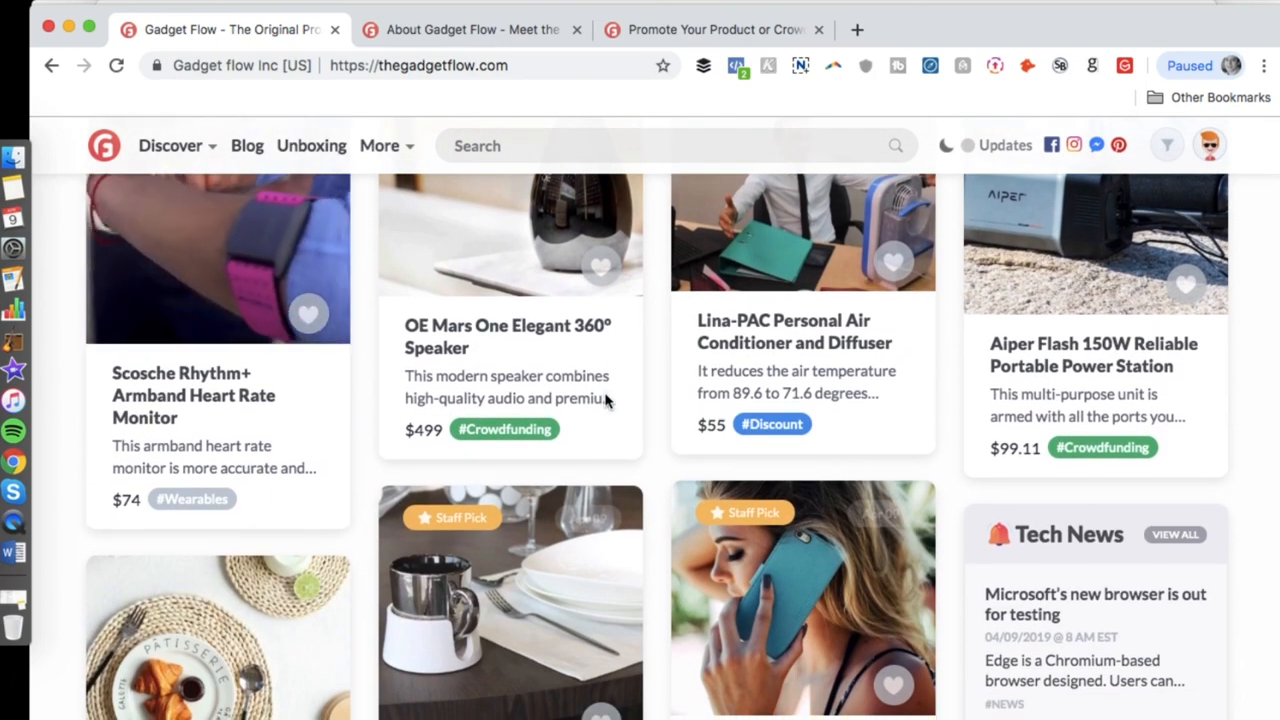
scroll(down, 3)
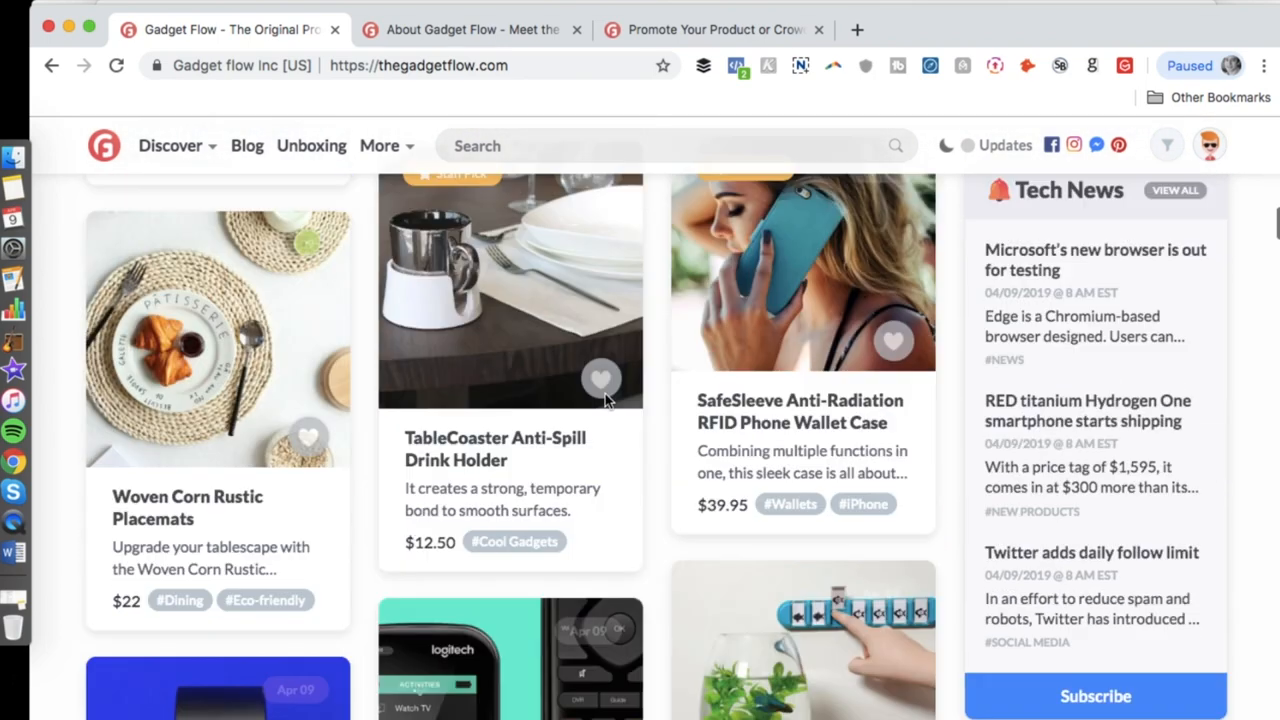
scroll(down, 3)
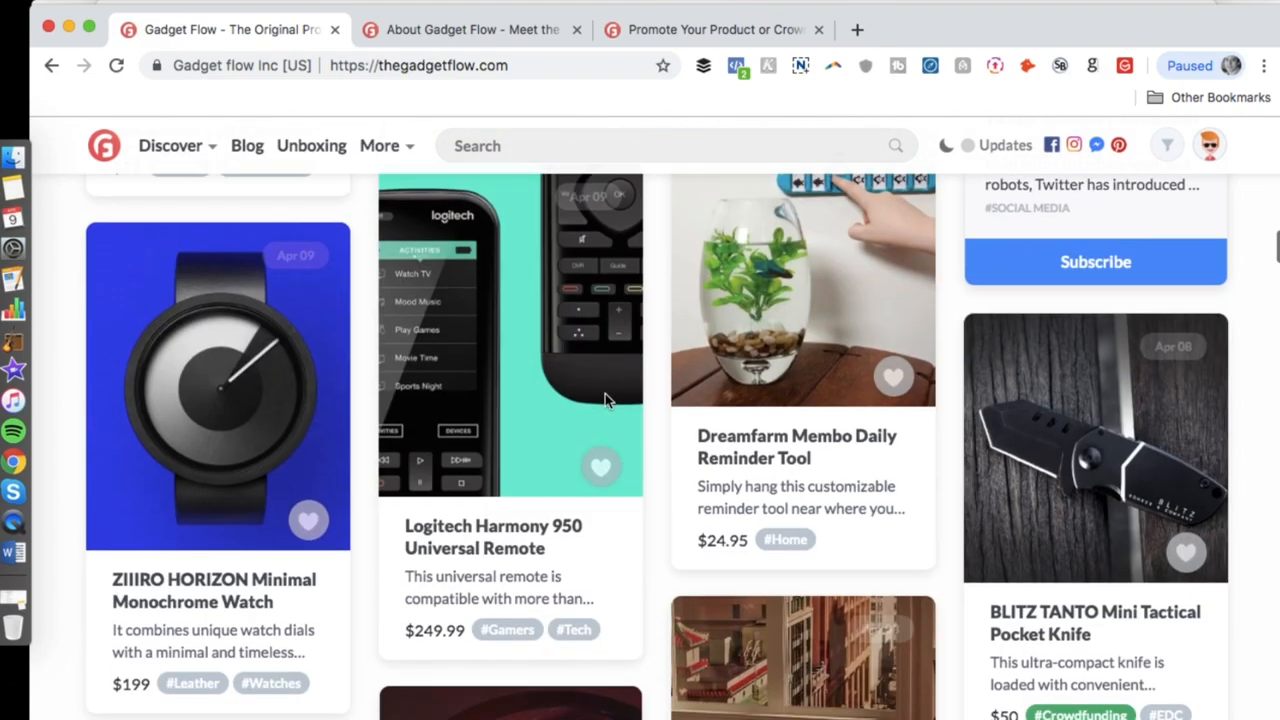
scroll(down, 3)
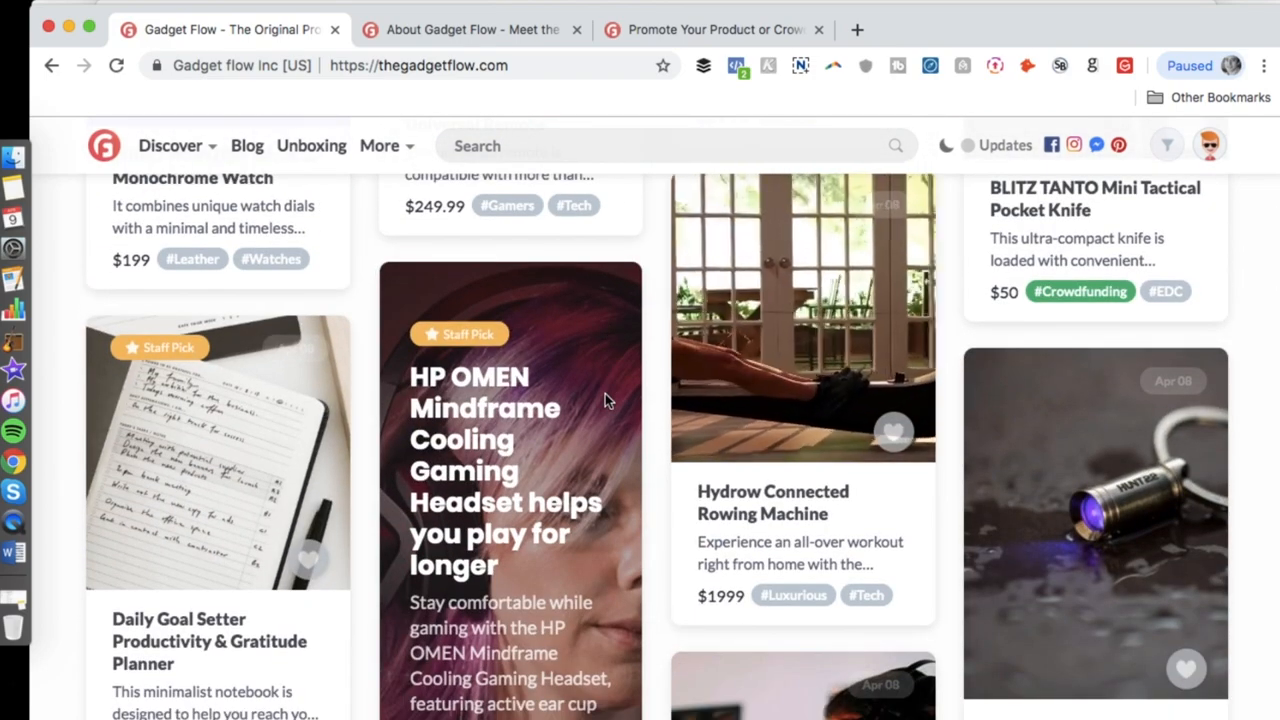
scroll(down, 3)
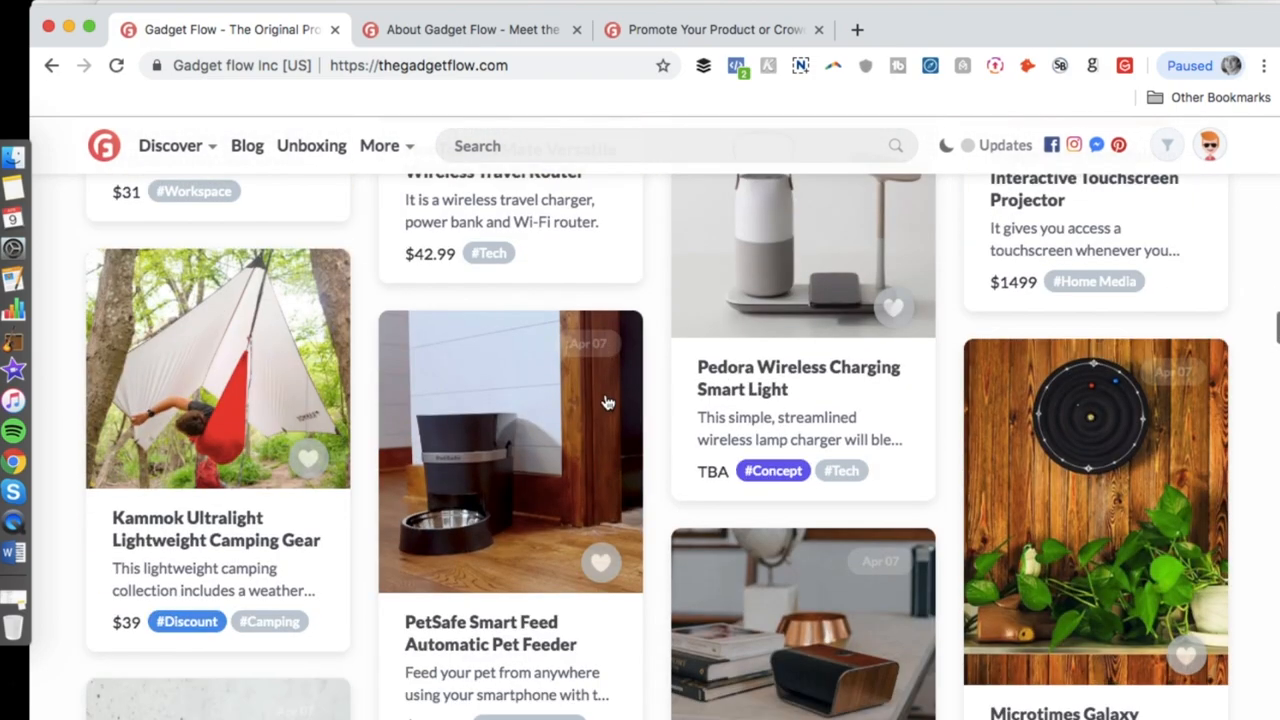
scroll(up, 3)
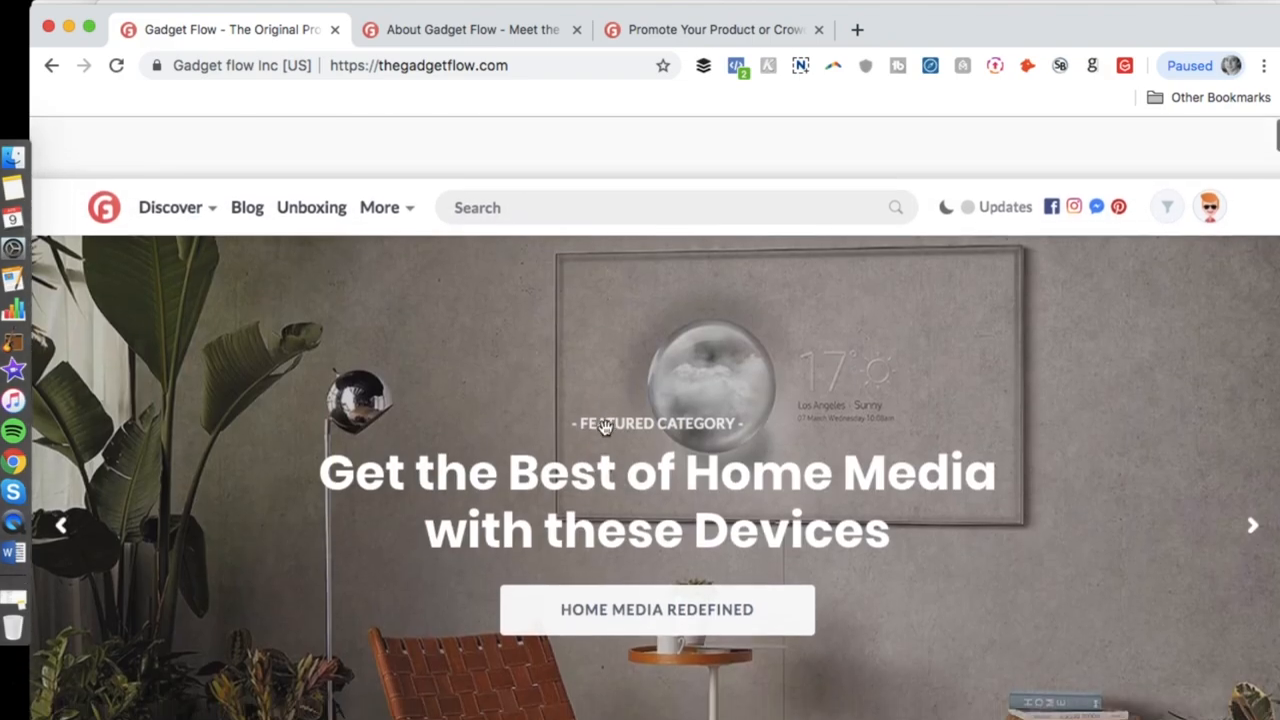
scroll(down, 3)
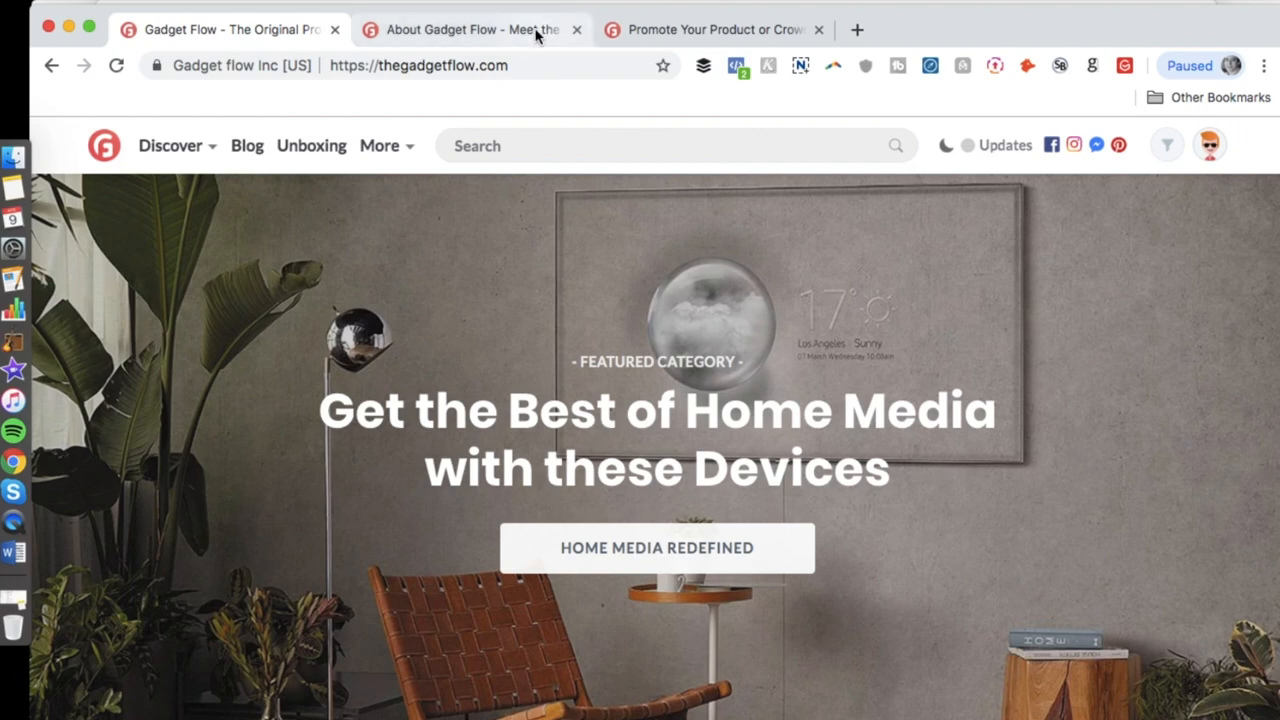
View the About Gadget Flow page through User Features, Gadget Flow Suite and Meet the Team, then back up
click(470, 29)
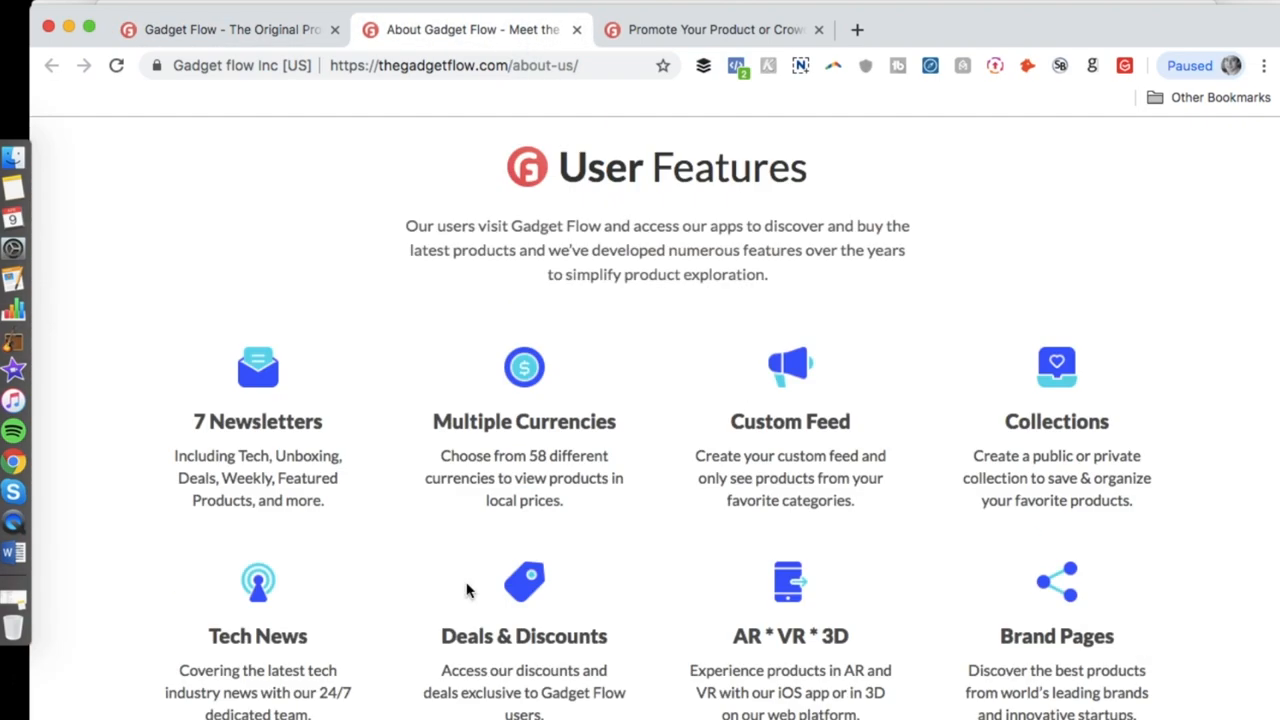
scroll(down, 3)
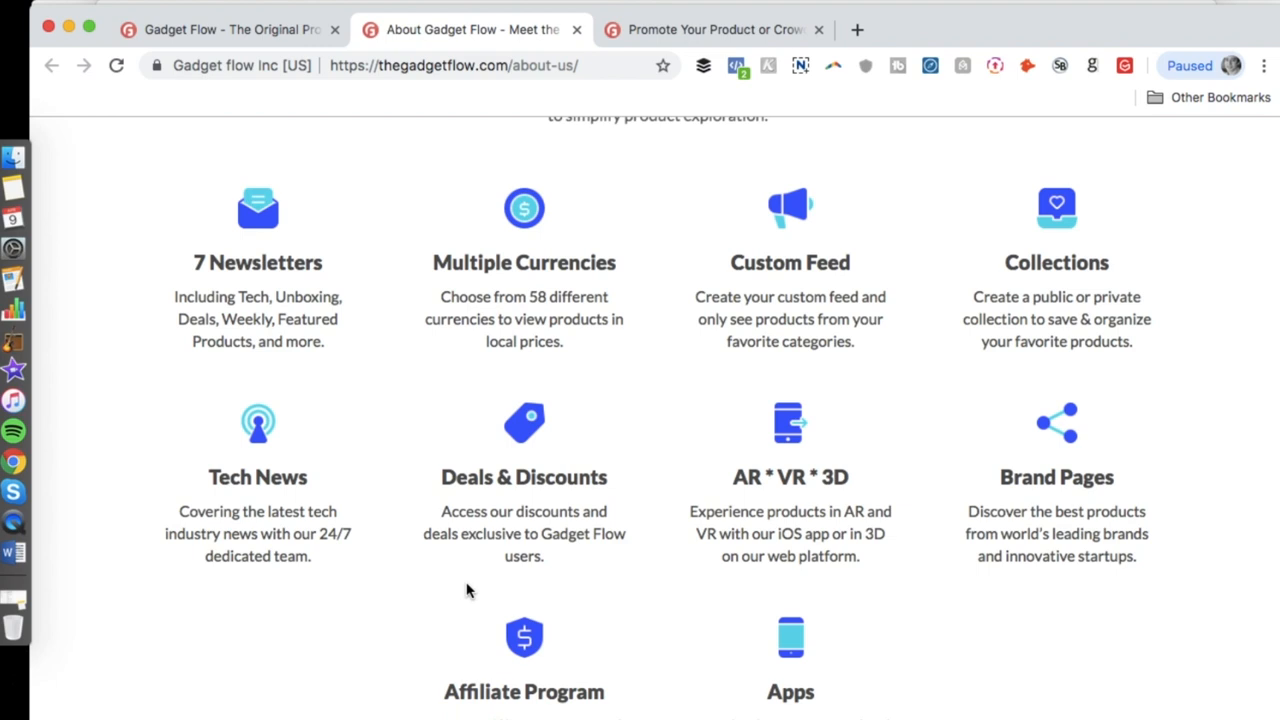
scroll(down, 3)
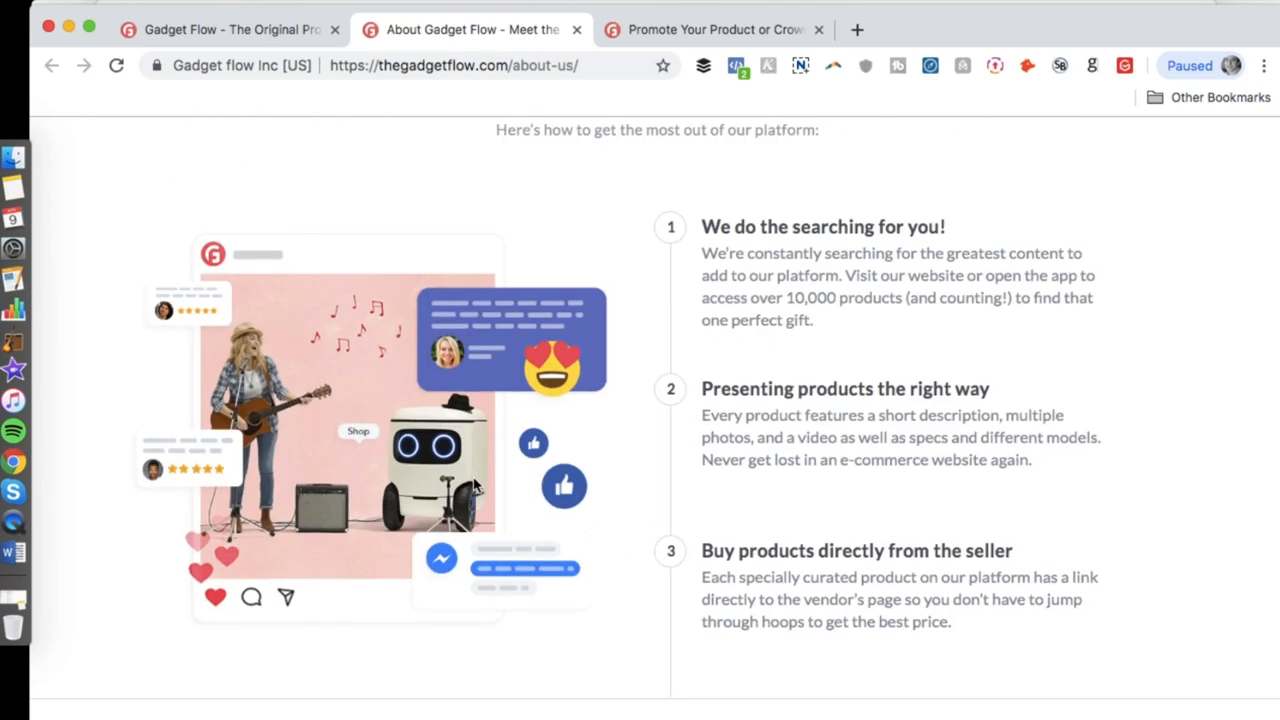
scroll(down, 3)
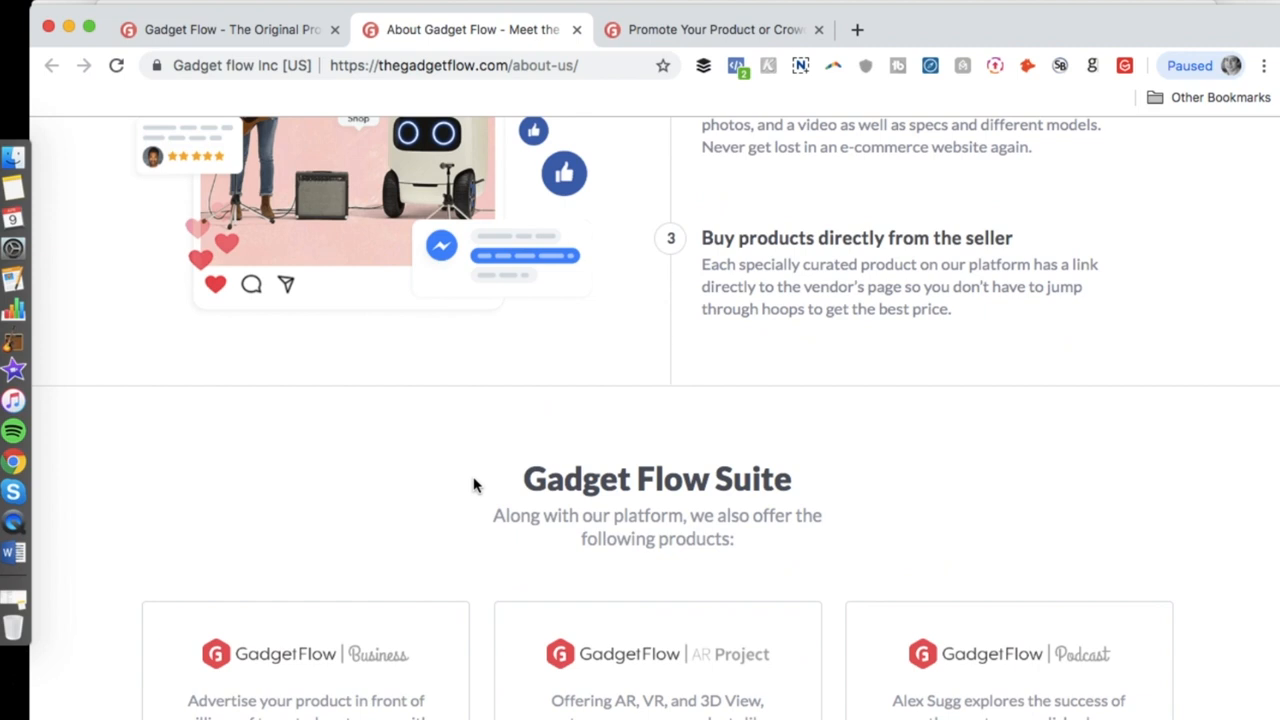
scroll(down, 3)
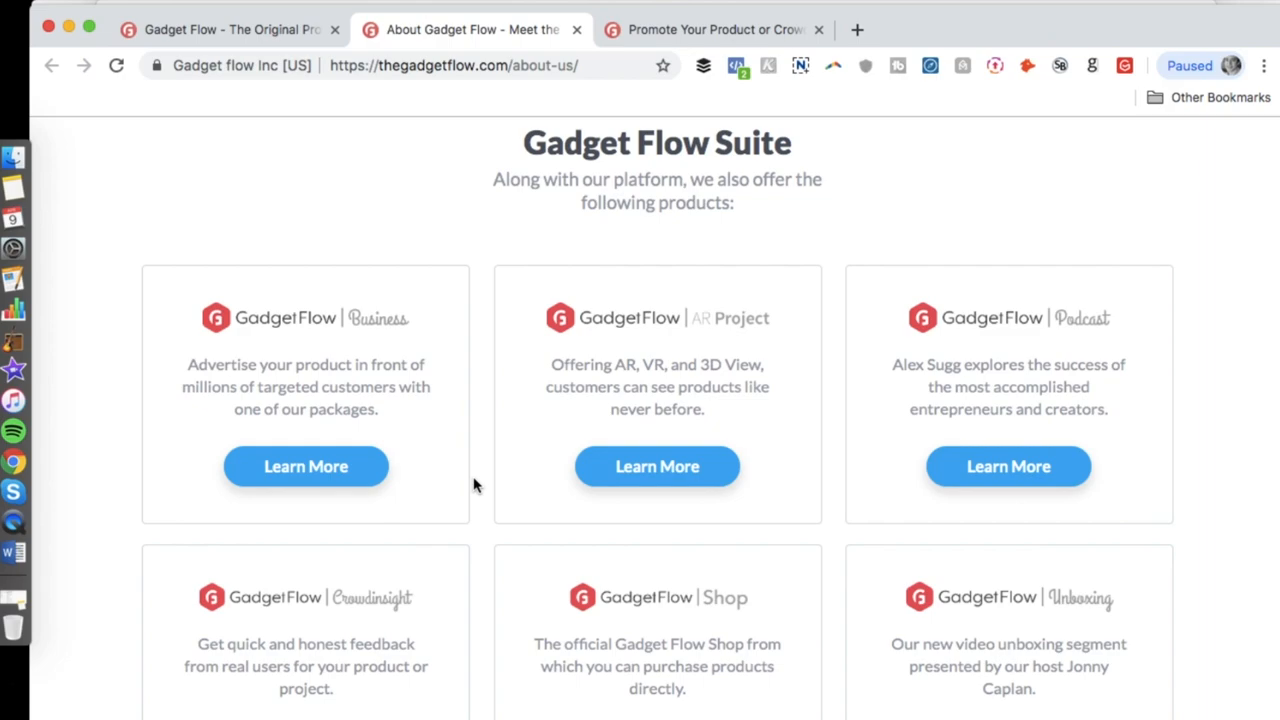
scroll(down, 3)
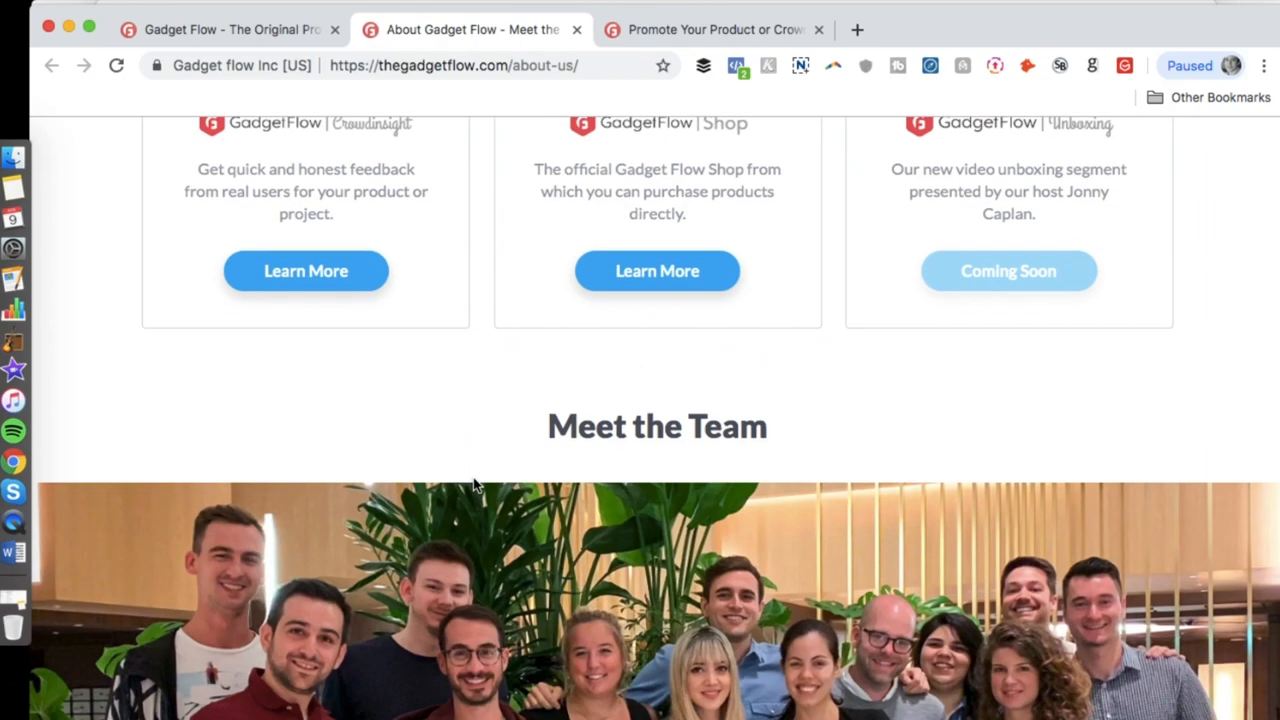
scroll(up, 3)
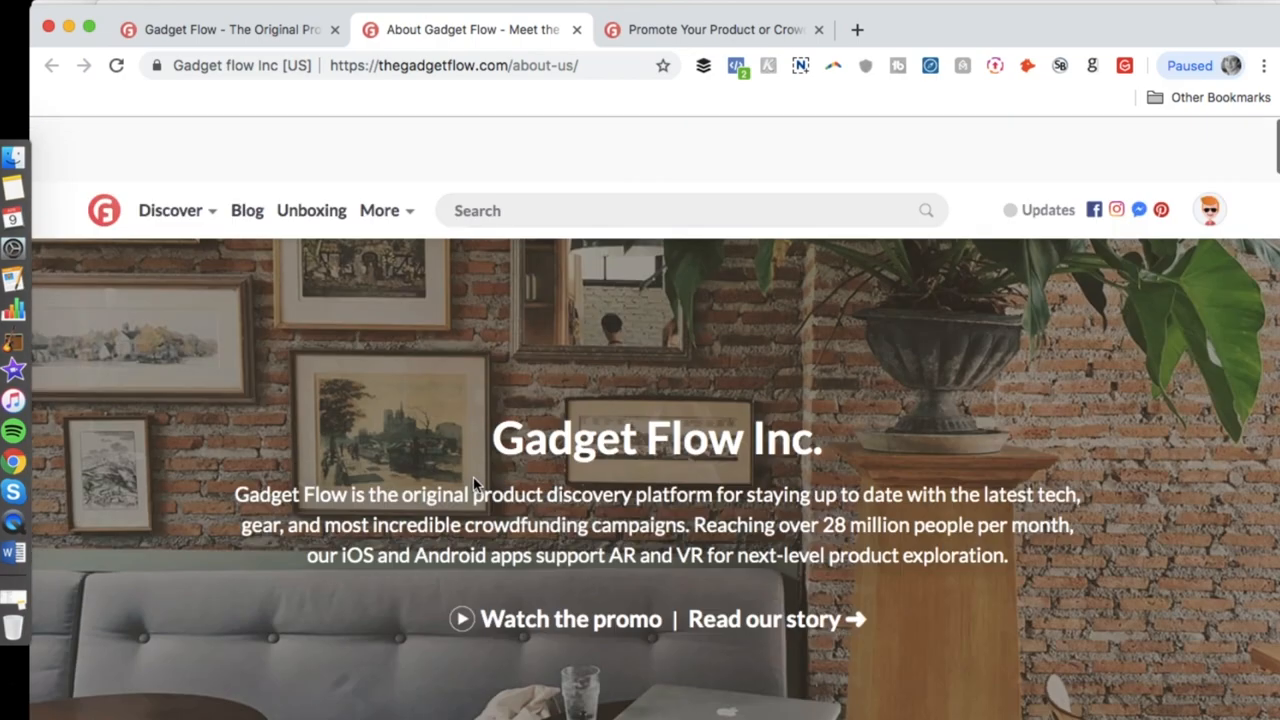
Go to the business promotion page and scroll through the How does it work submission steps
click(715, 29)
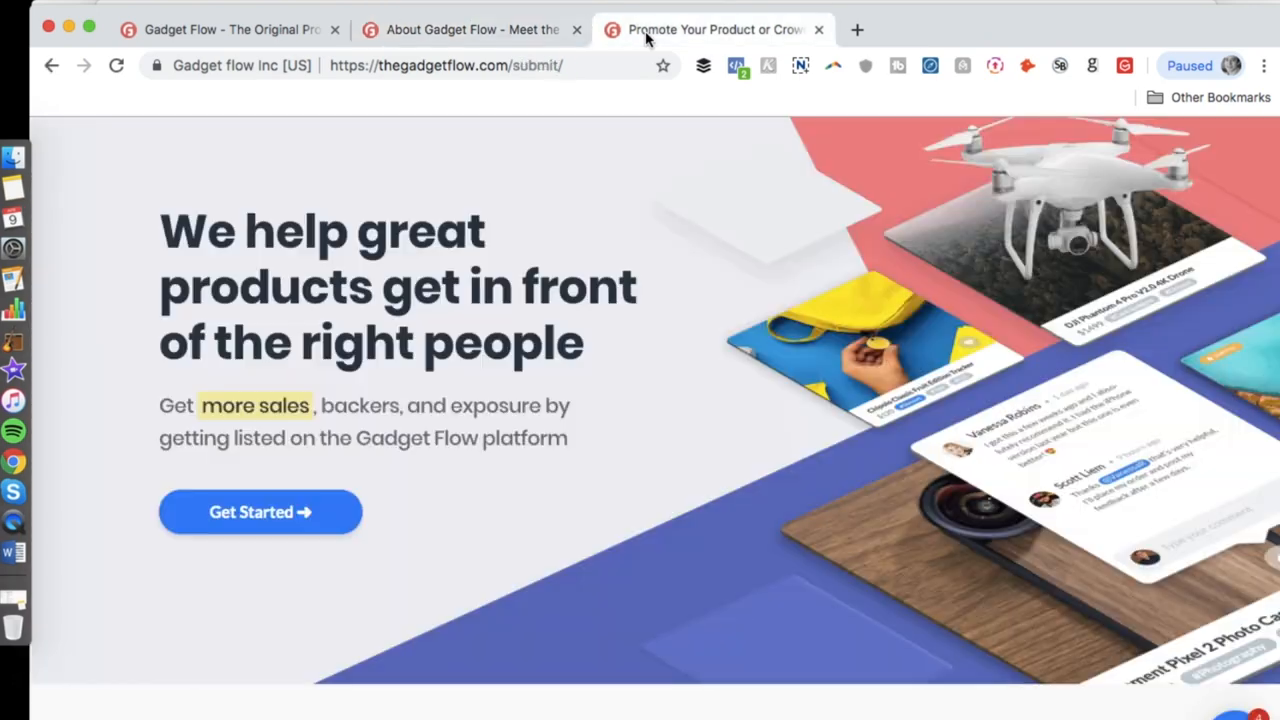
scroll(down, 3)
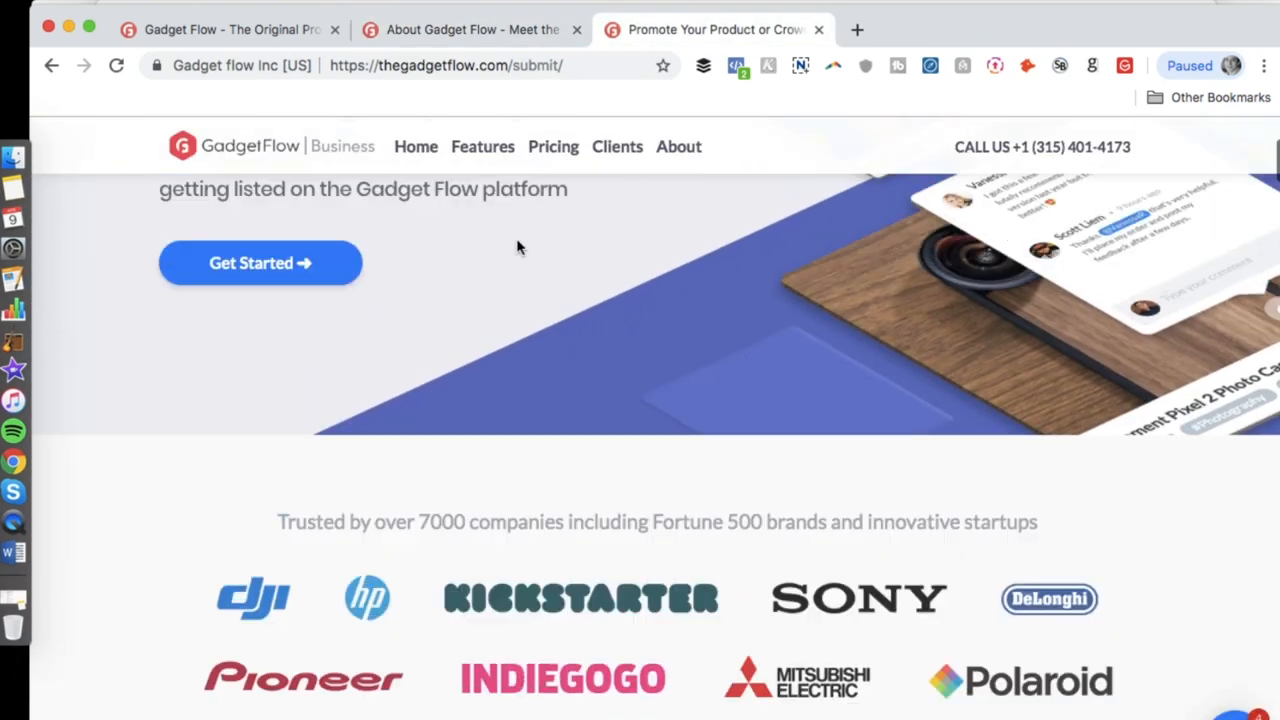
scroll(up, 3)
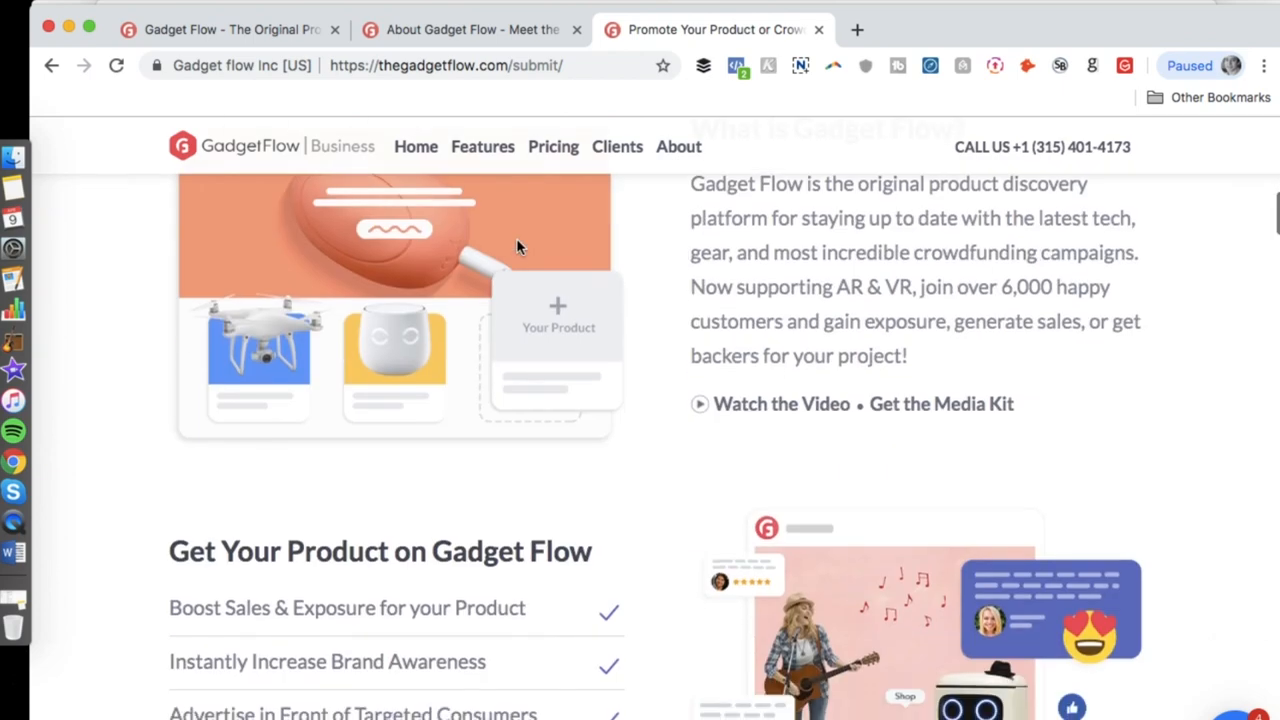
scroll(up, 3)
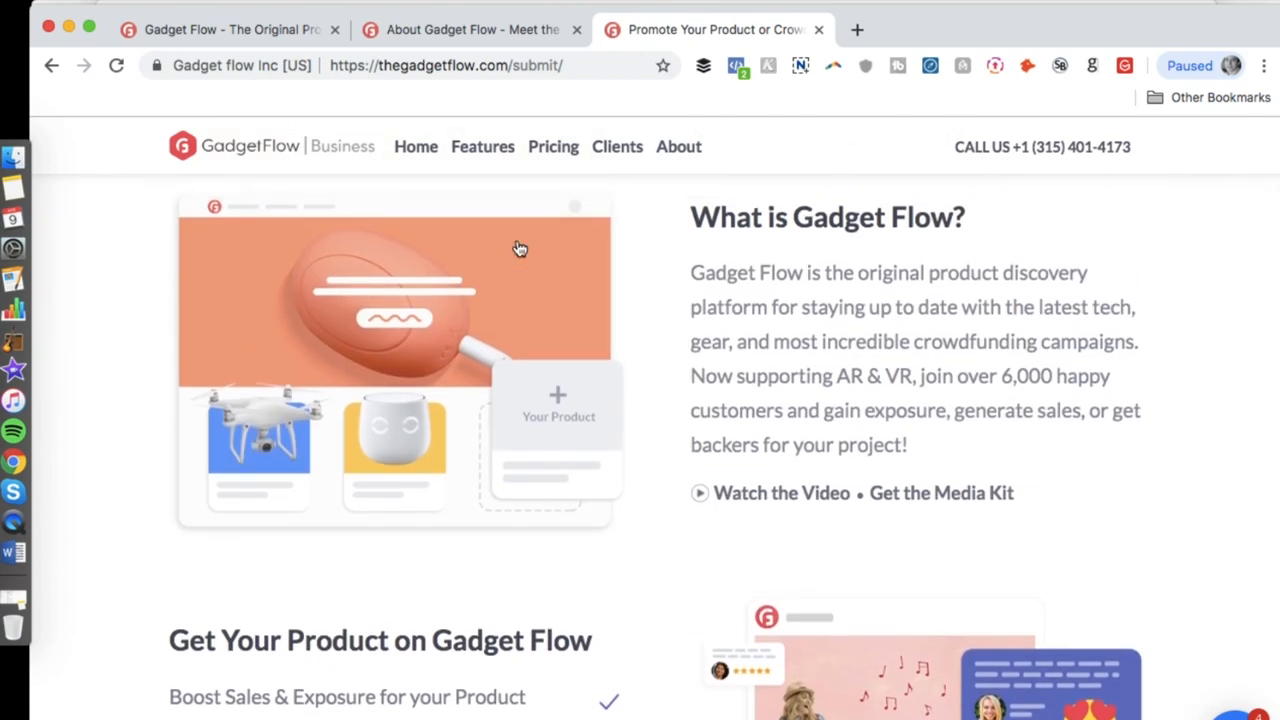
scroll(down, 3)
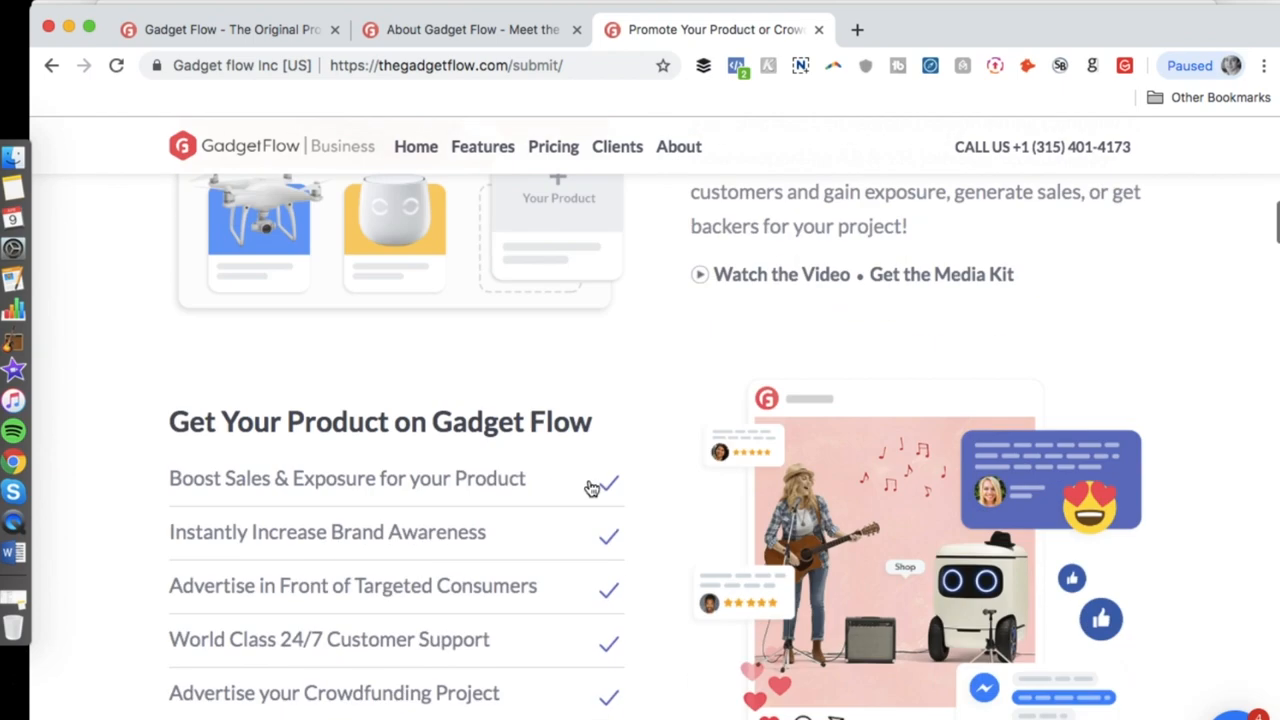
scroll(down, 3)
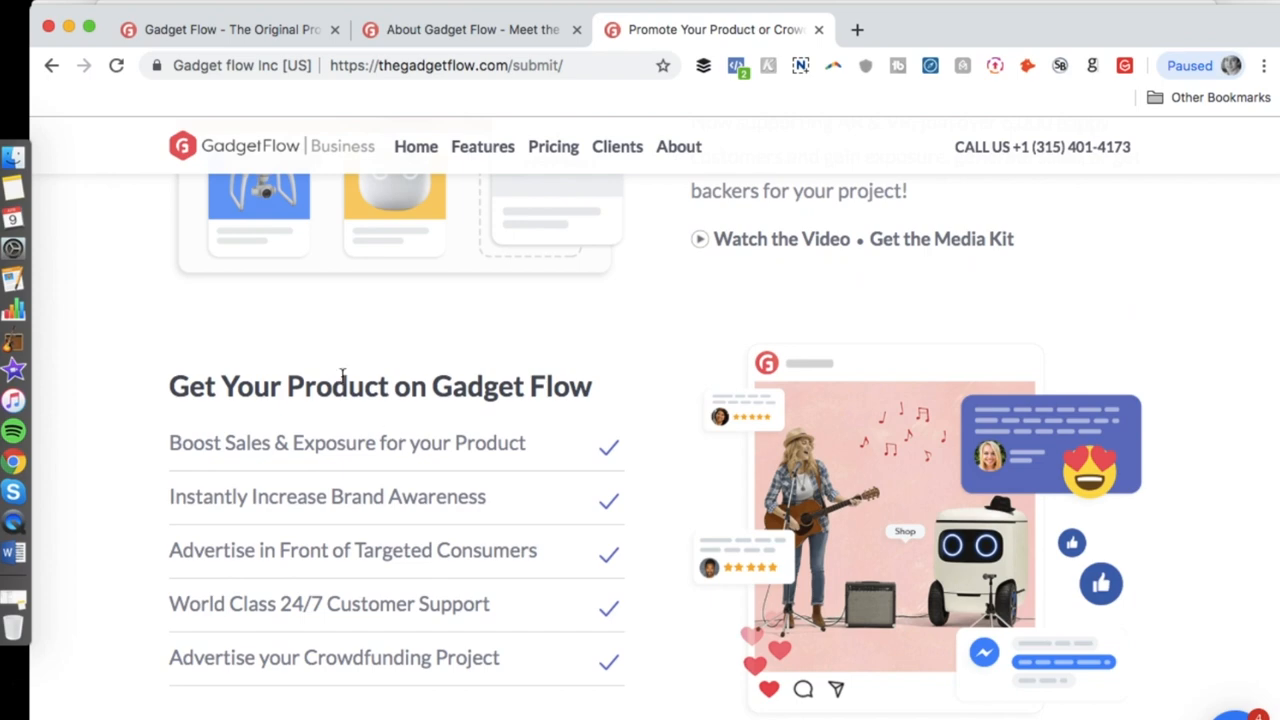
scroll(down, 3)
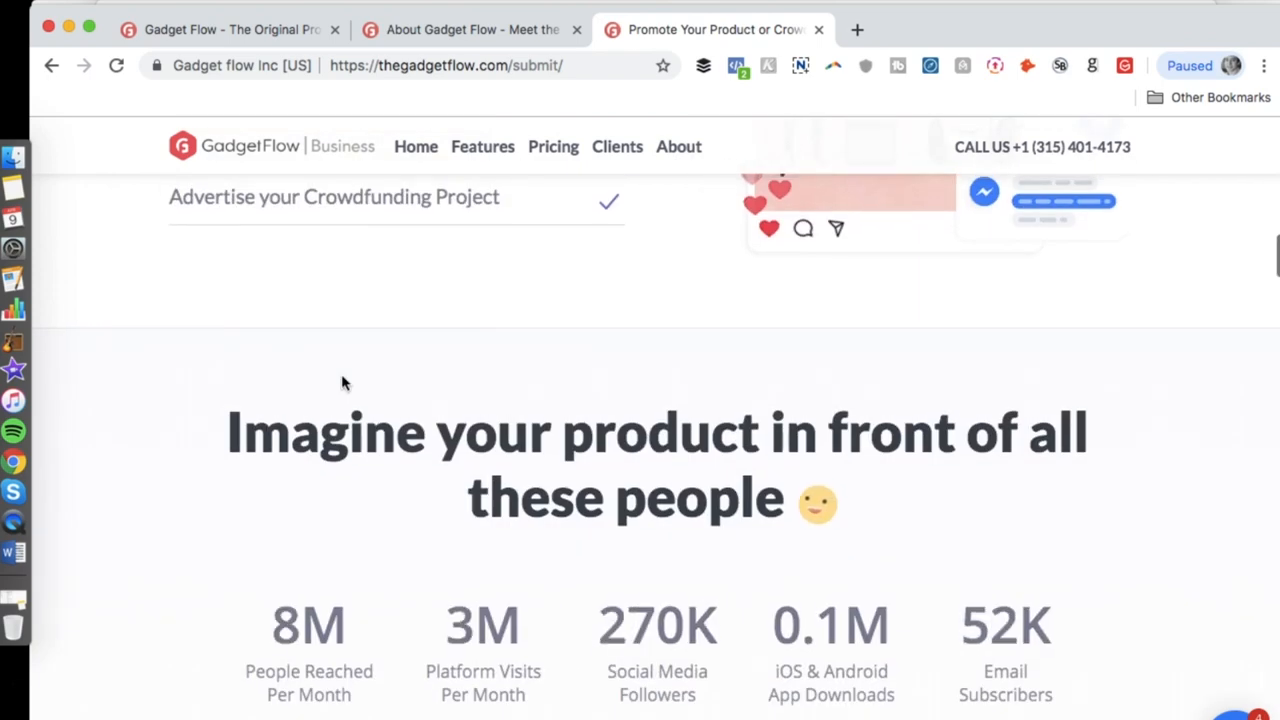
scroll(down, 3)
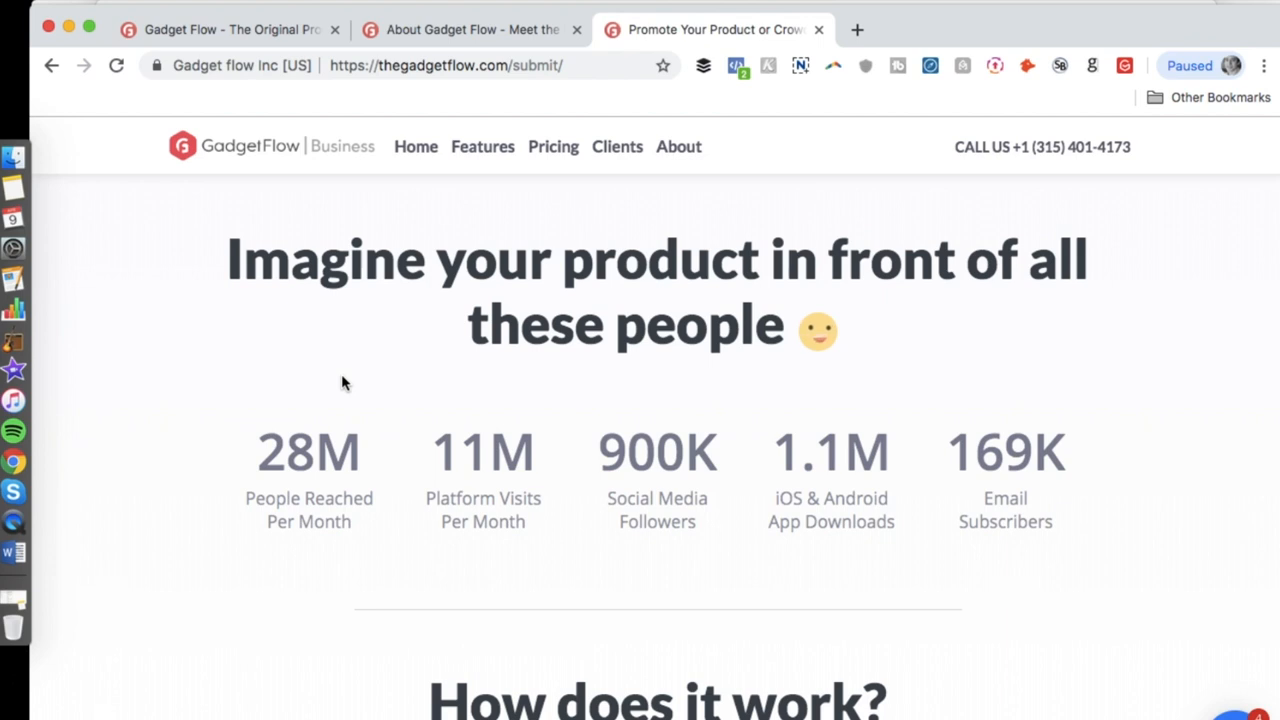
Continue down past the dashboard preview, pricing packages and enterprise options
scroll(down, 3)
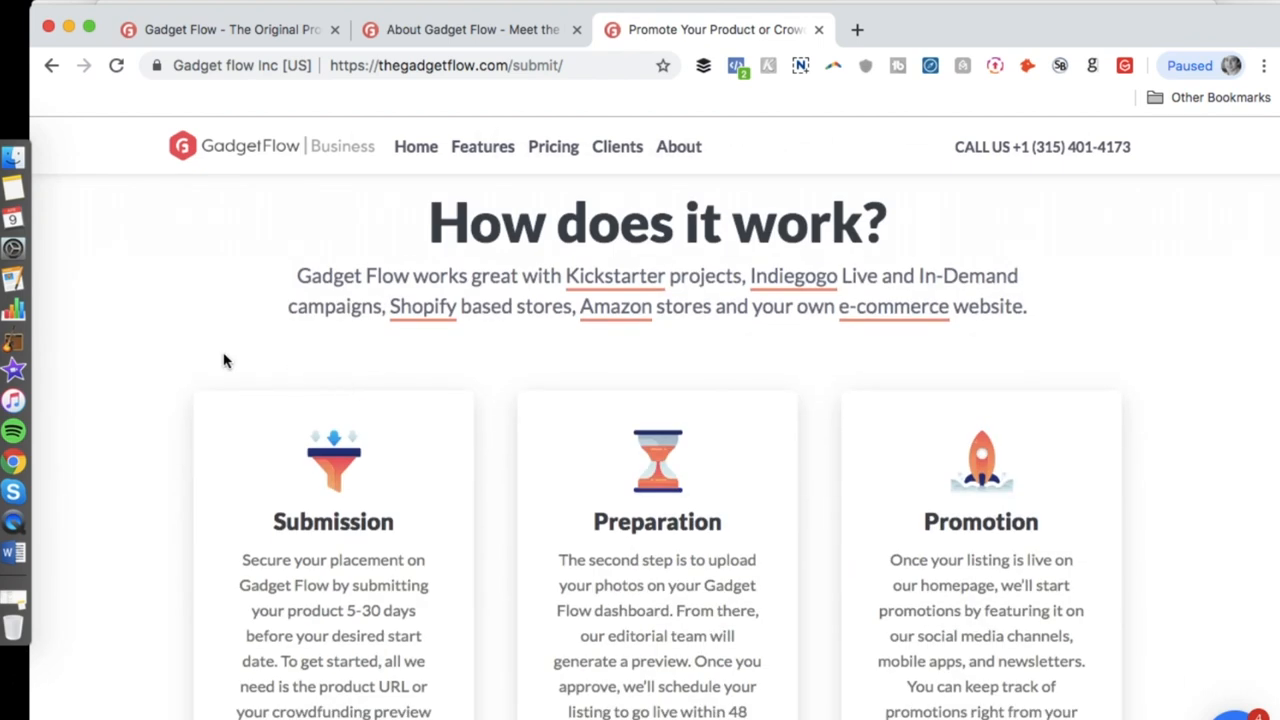
scroll(down, 3)
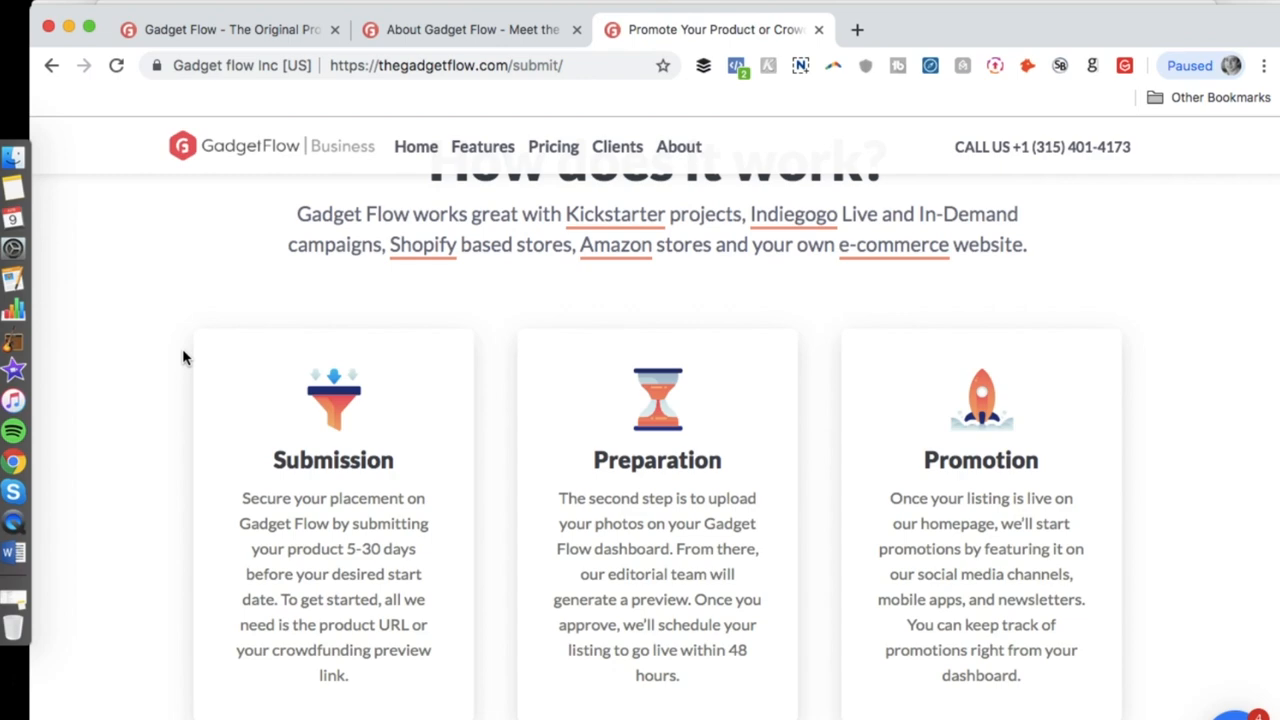
scroll(down, 3)
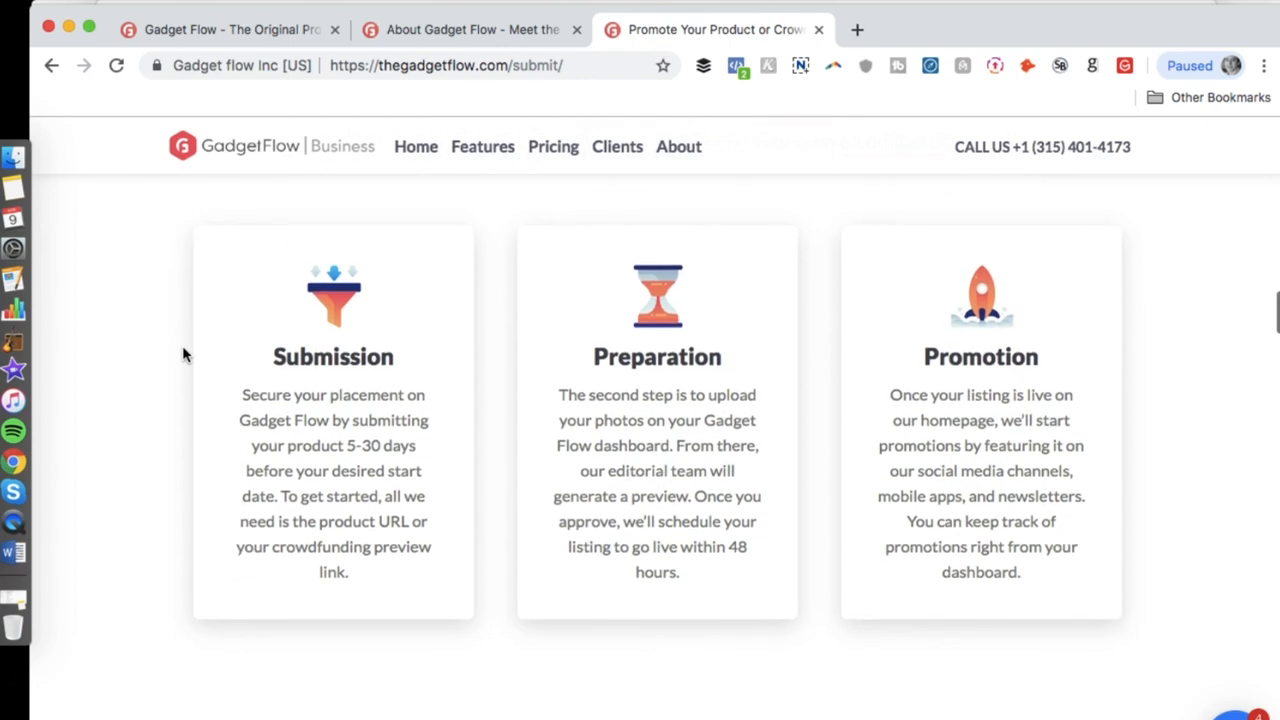
scroll(down, 3)
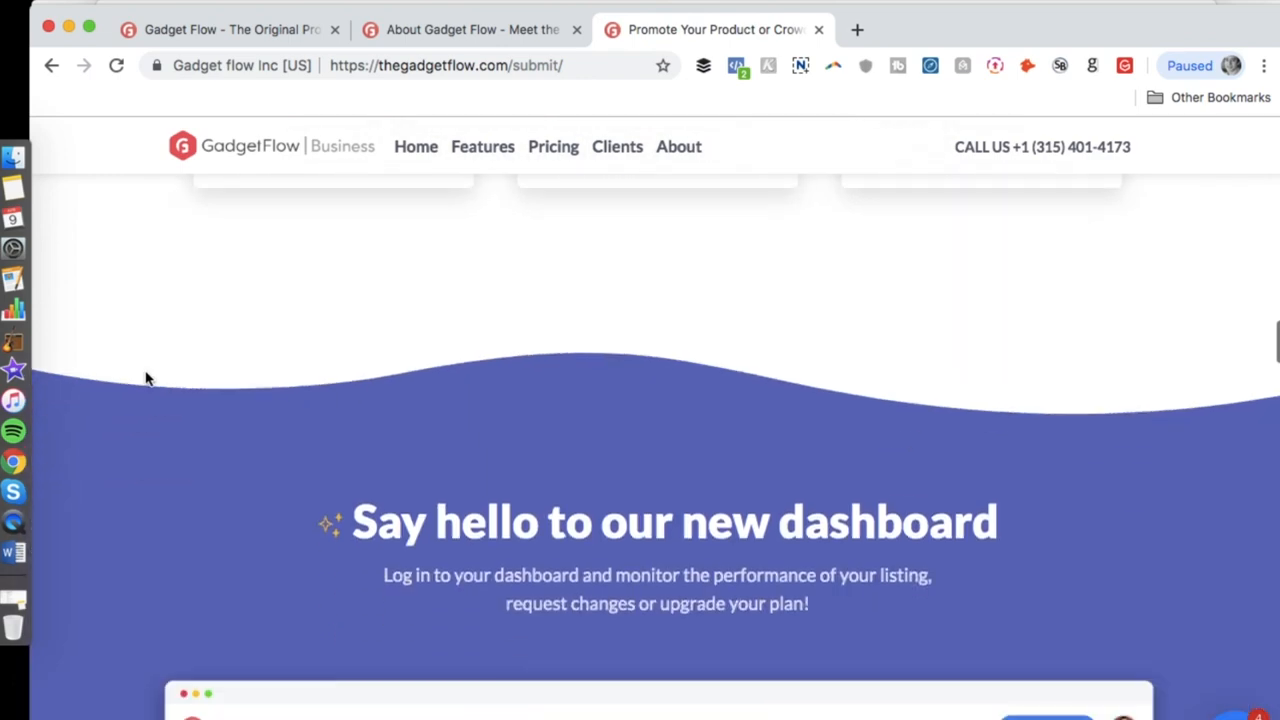
scroll(down, 3)
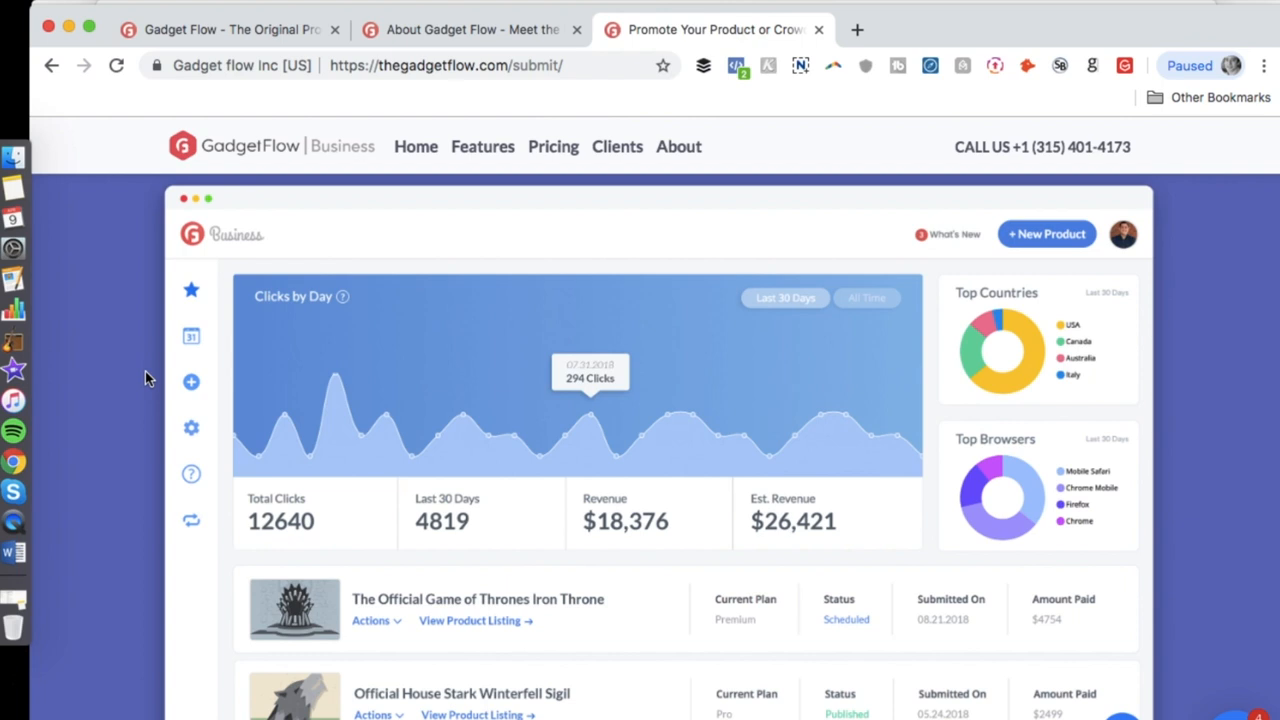
scroll(down, 3)
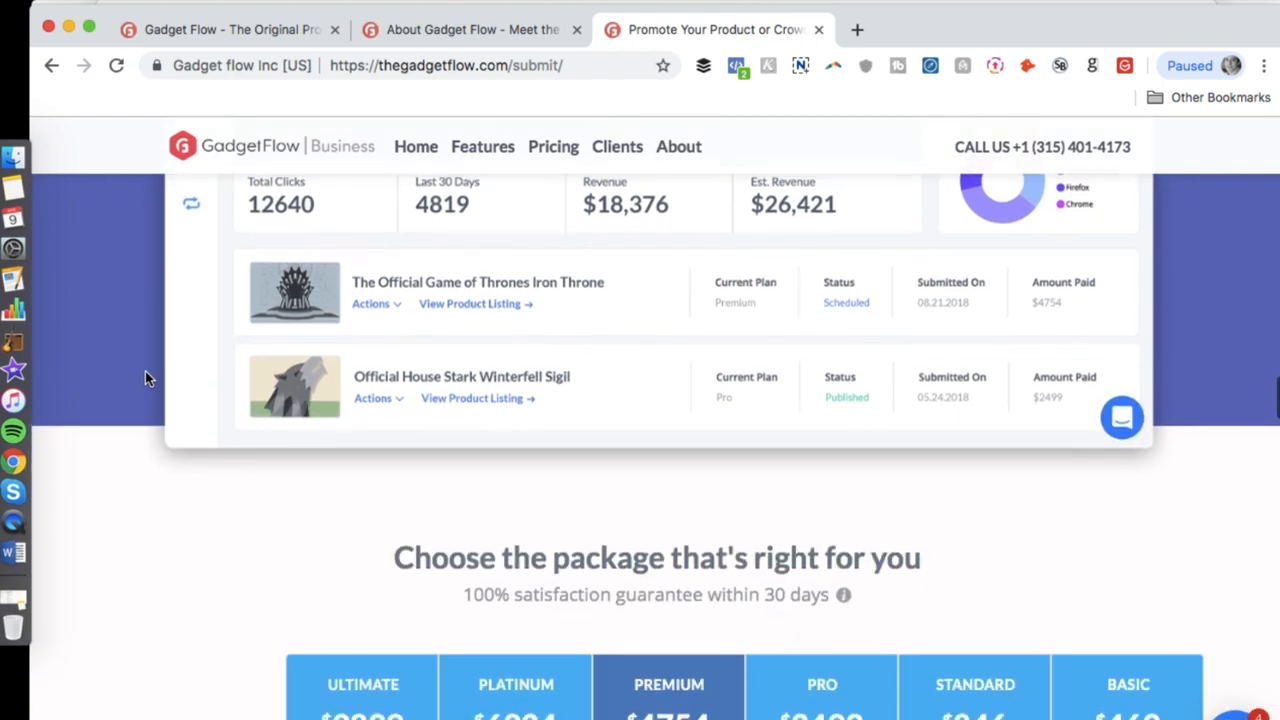
scroll(down, 3)
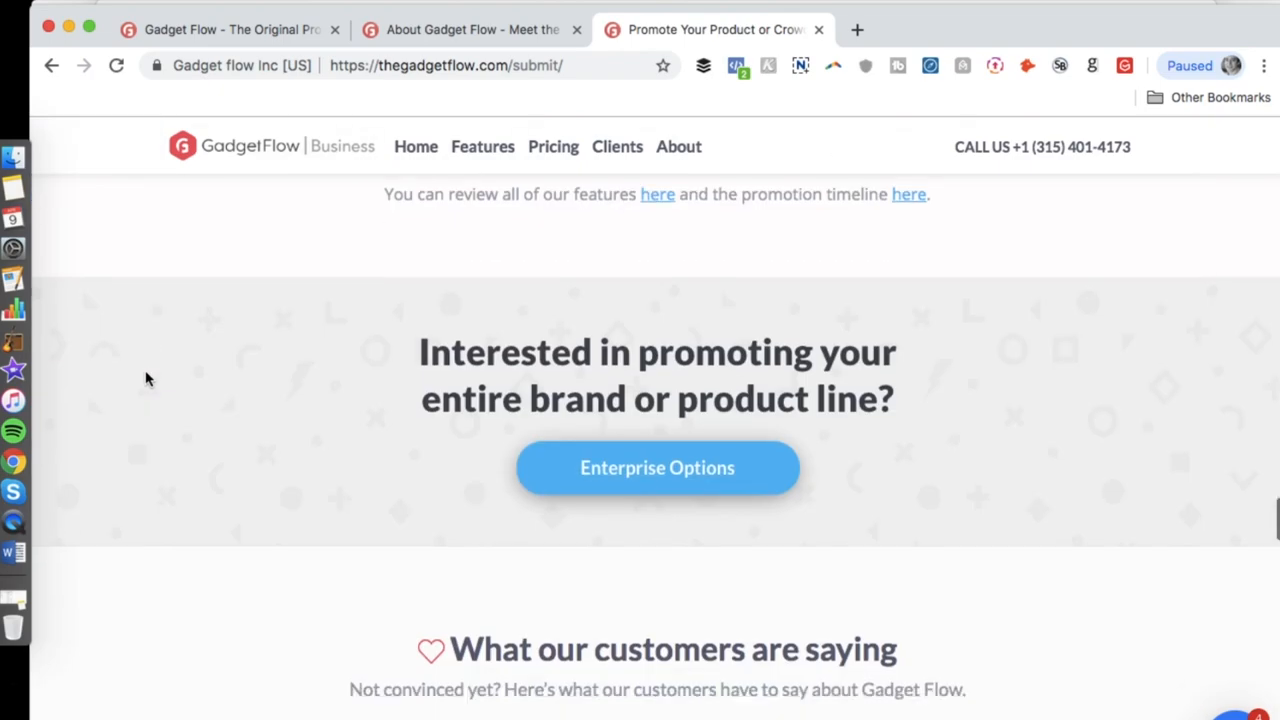
scroll(down, 3)
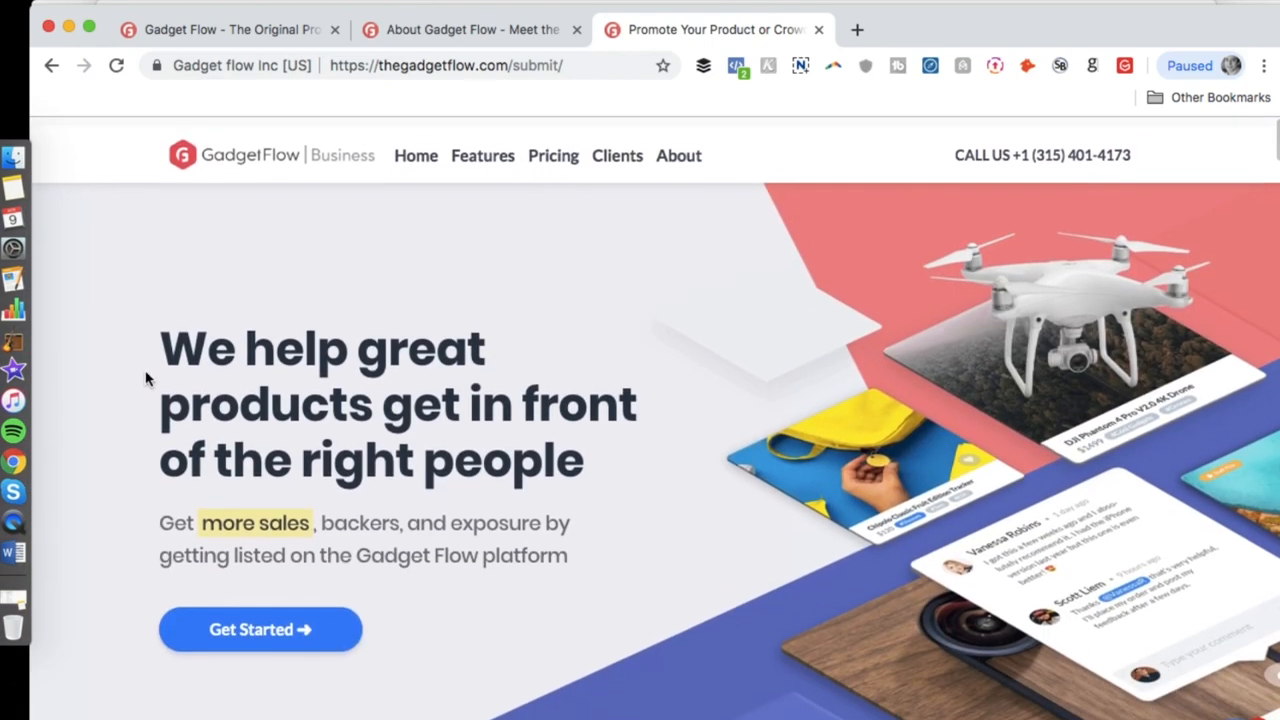
Return to the About Gadget Flow page and scroll to its features section
scroll(up, 3)
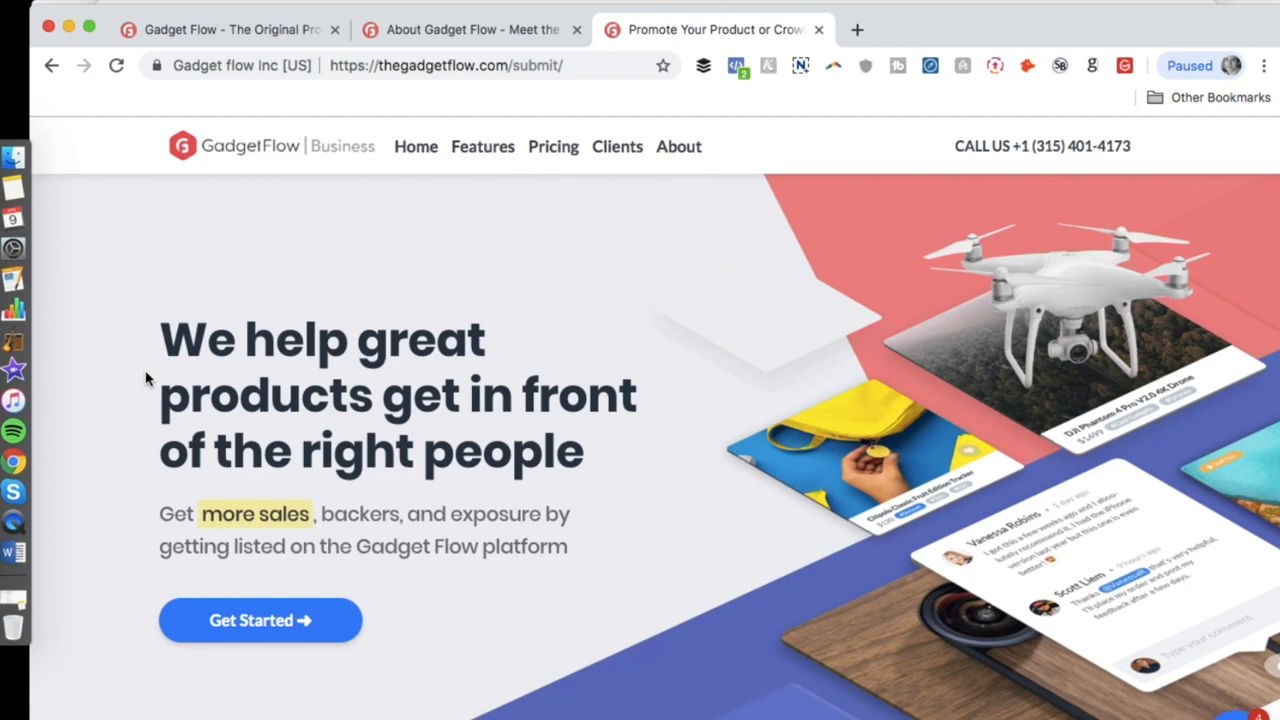
click(470, 29)
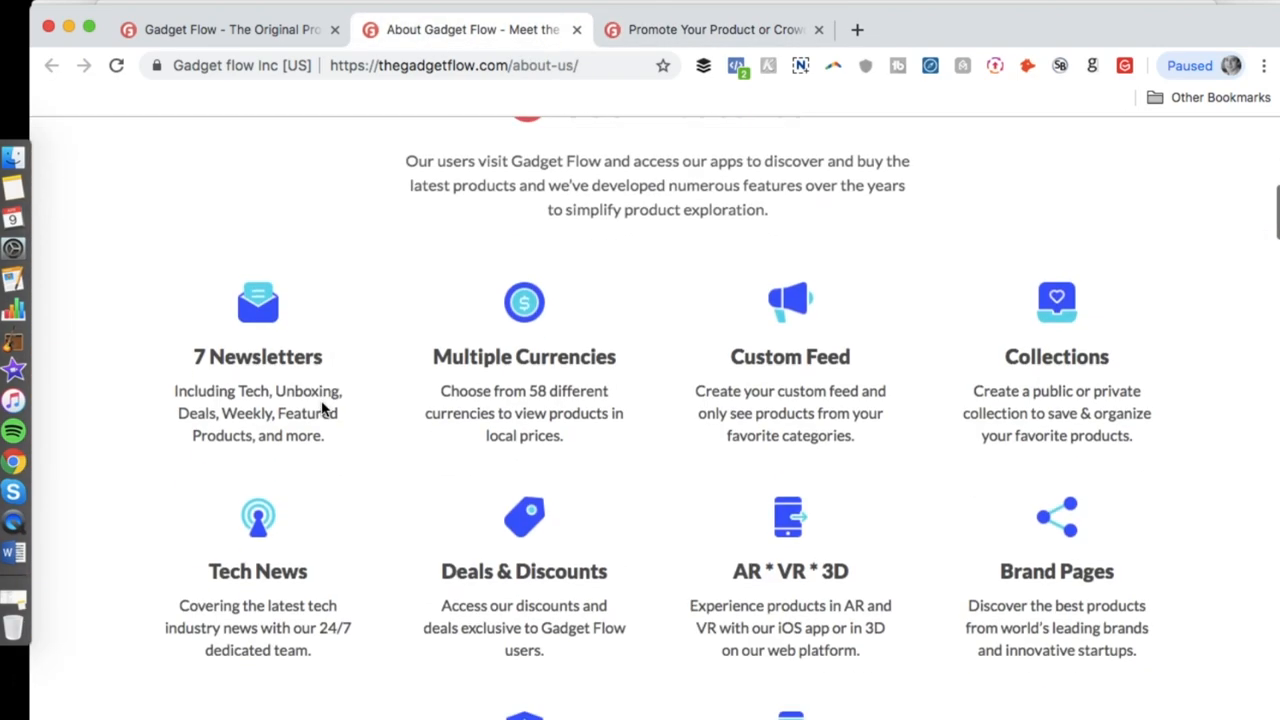
scroll(down, 3)
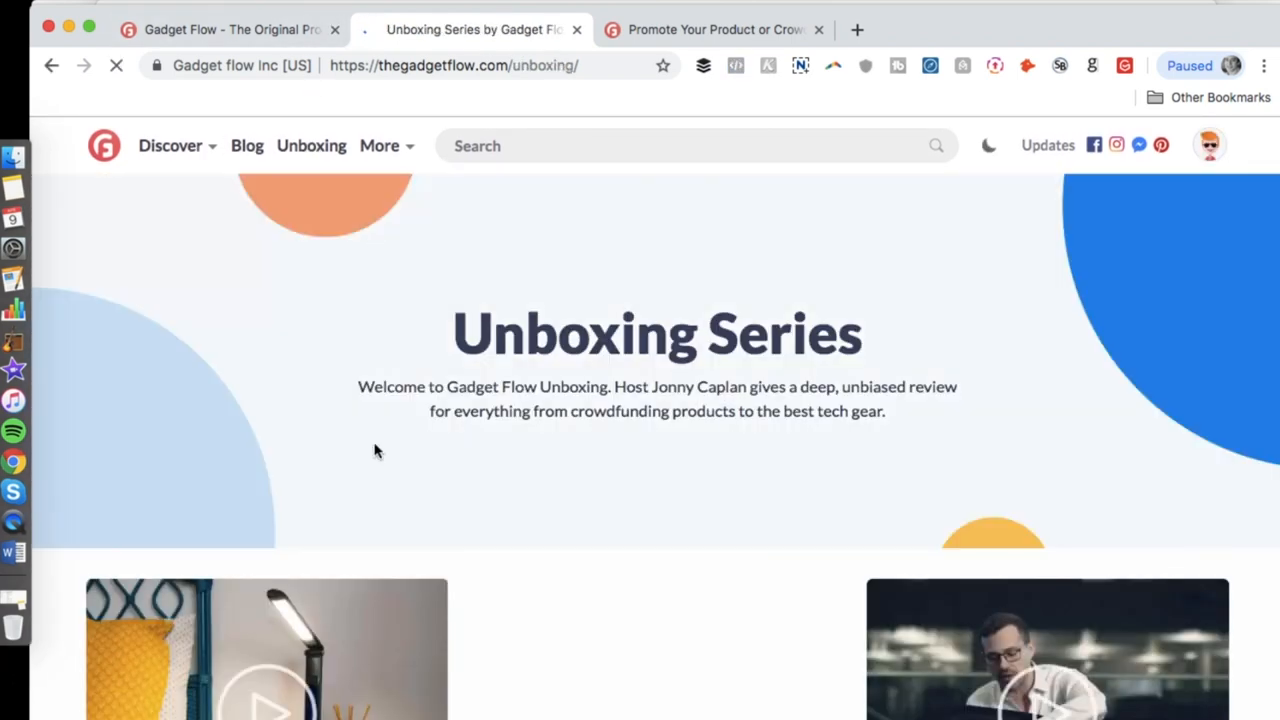
Open the Genius Pack Supercharged unboxing article from the Unboxing Series page
scroll(down, 3)
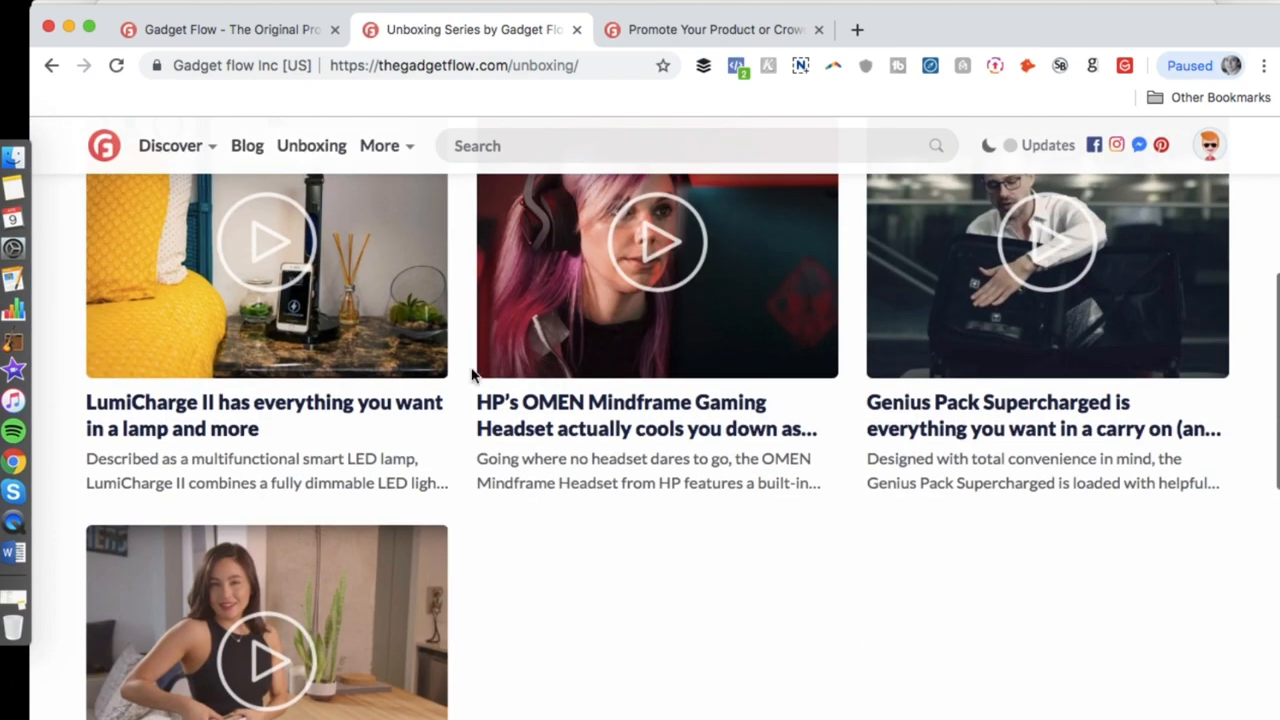
scroll(up, 3)
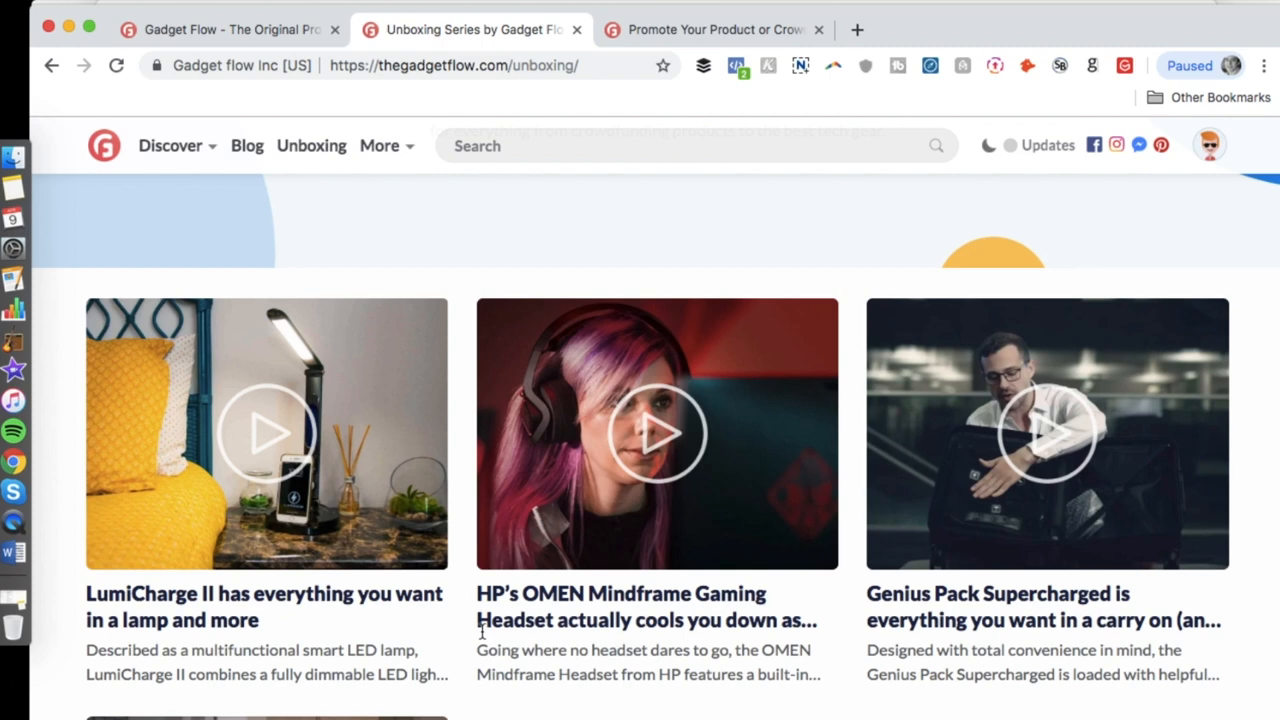
scroll(down, 3)
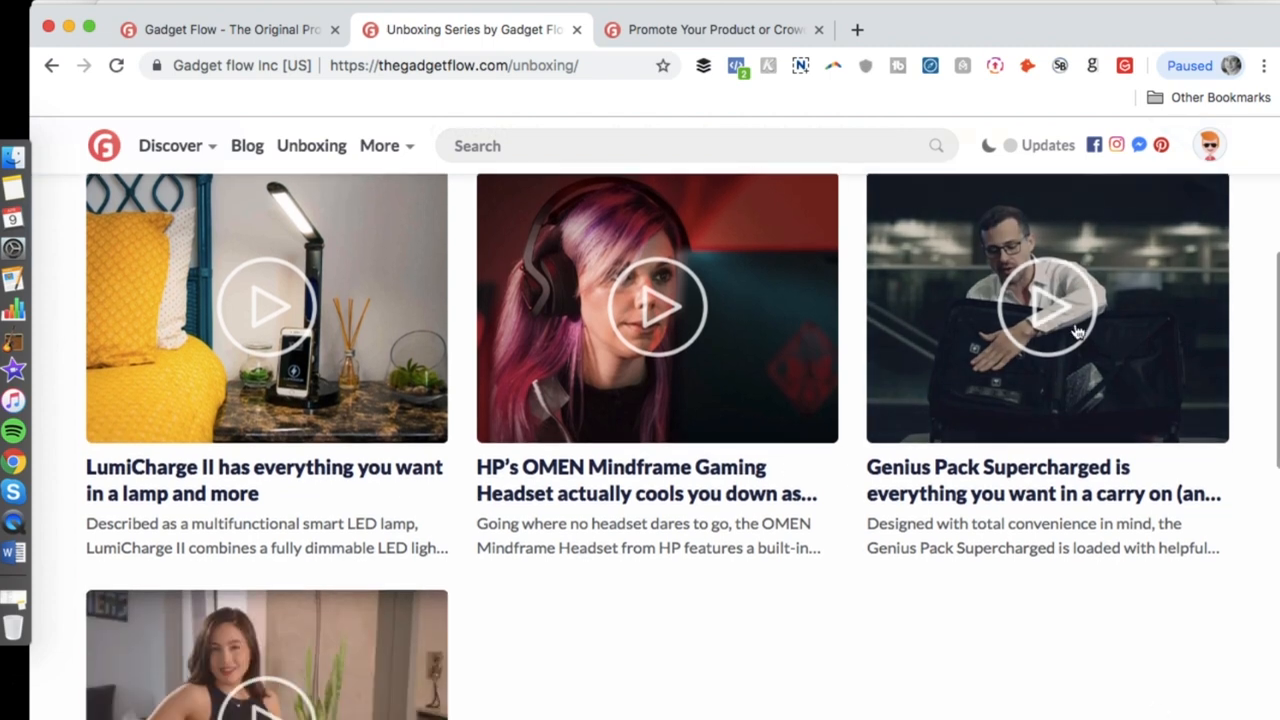
click(1046, 307)
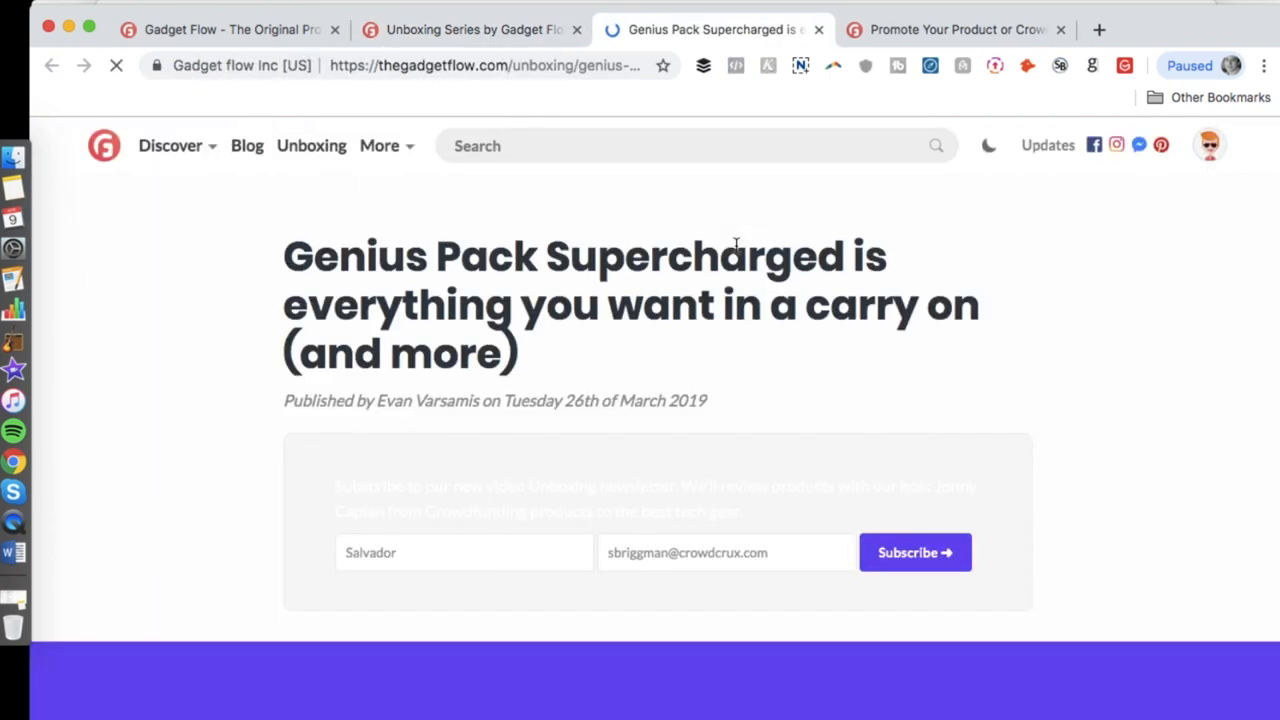
Scroll to the article's embedded video and start the Genius Pack unboxing video
scroll(down, 3)
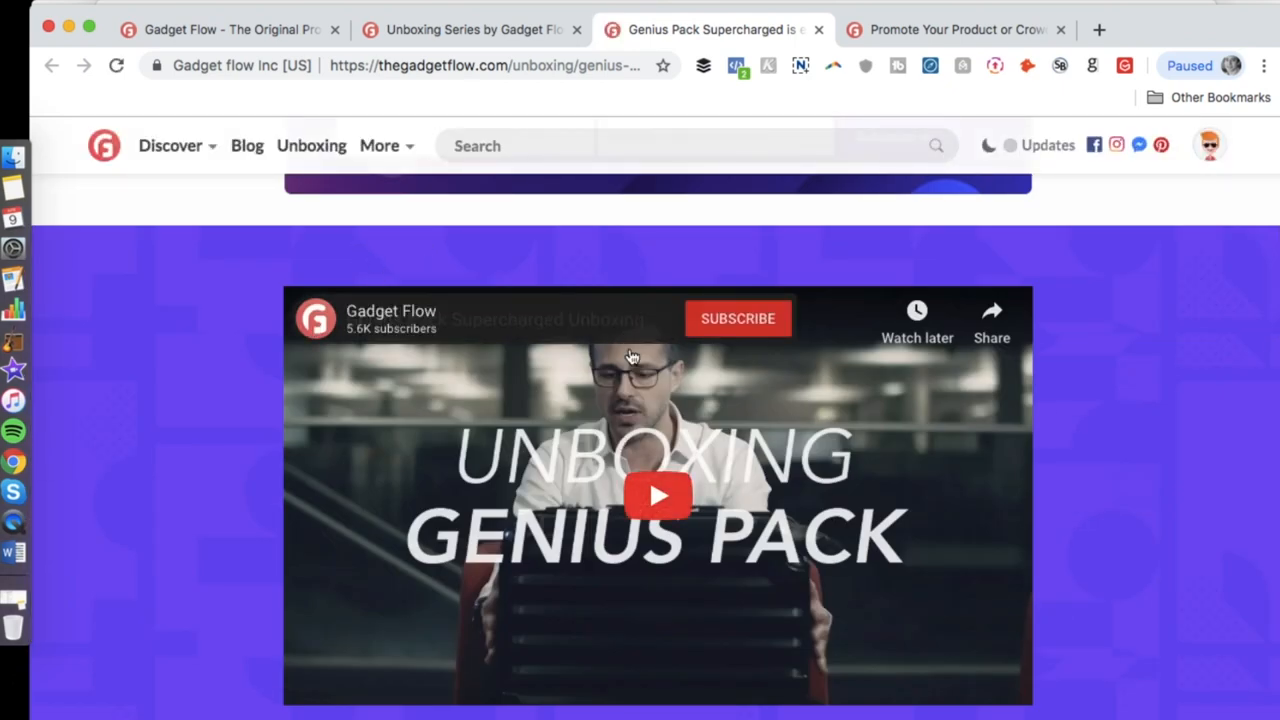
mouse_move(647, 464)
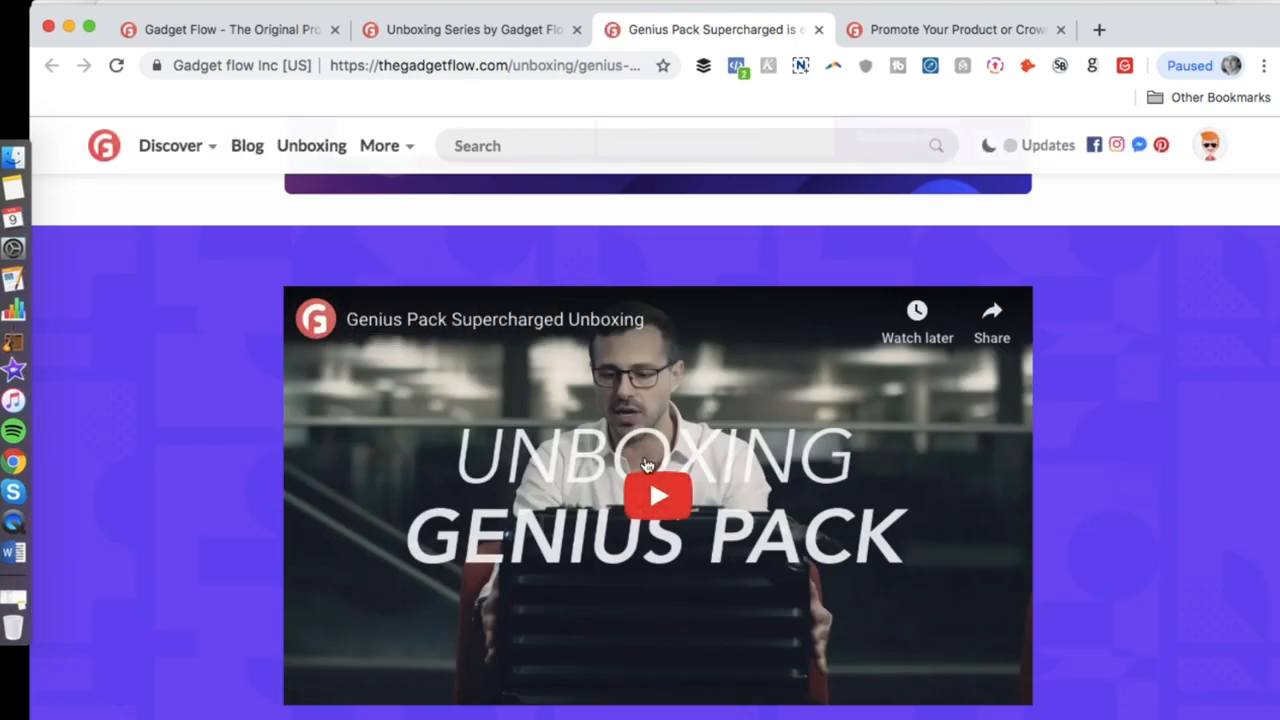
scroll(down, 3)
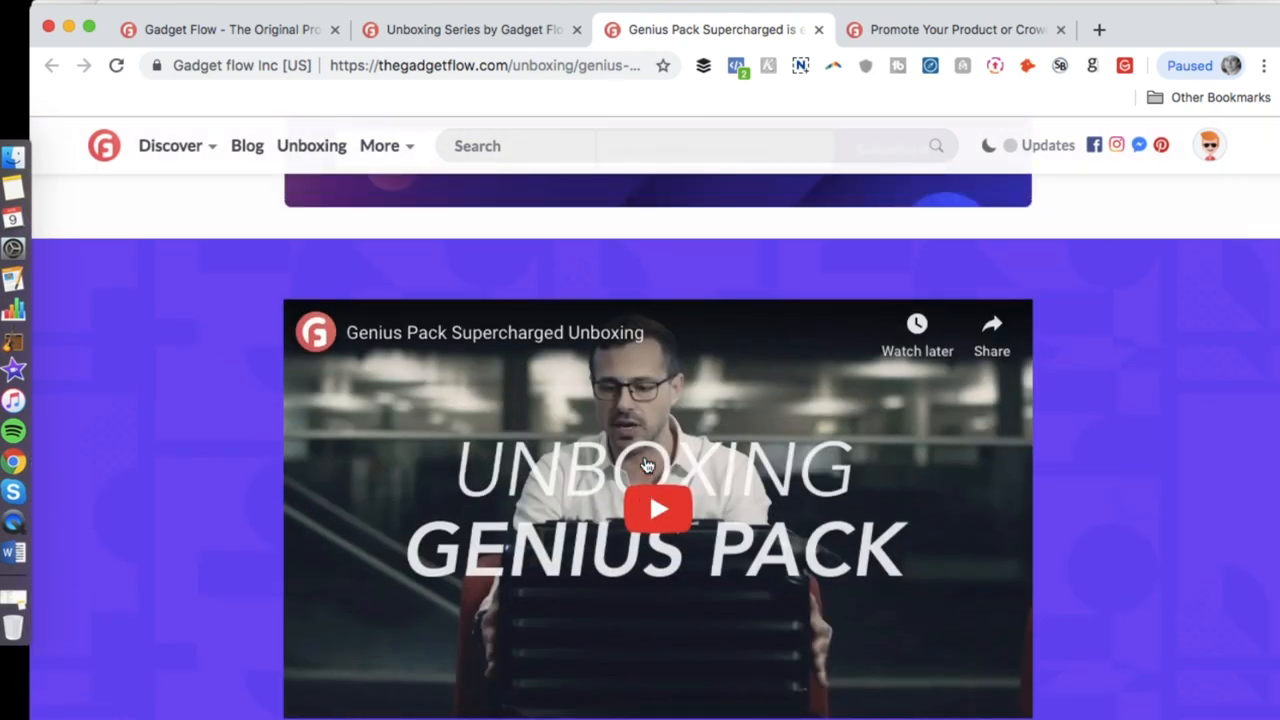
click(657, 509)
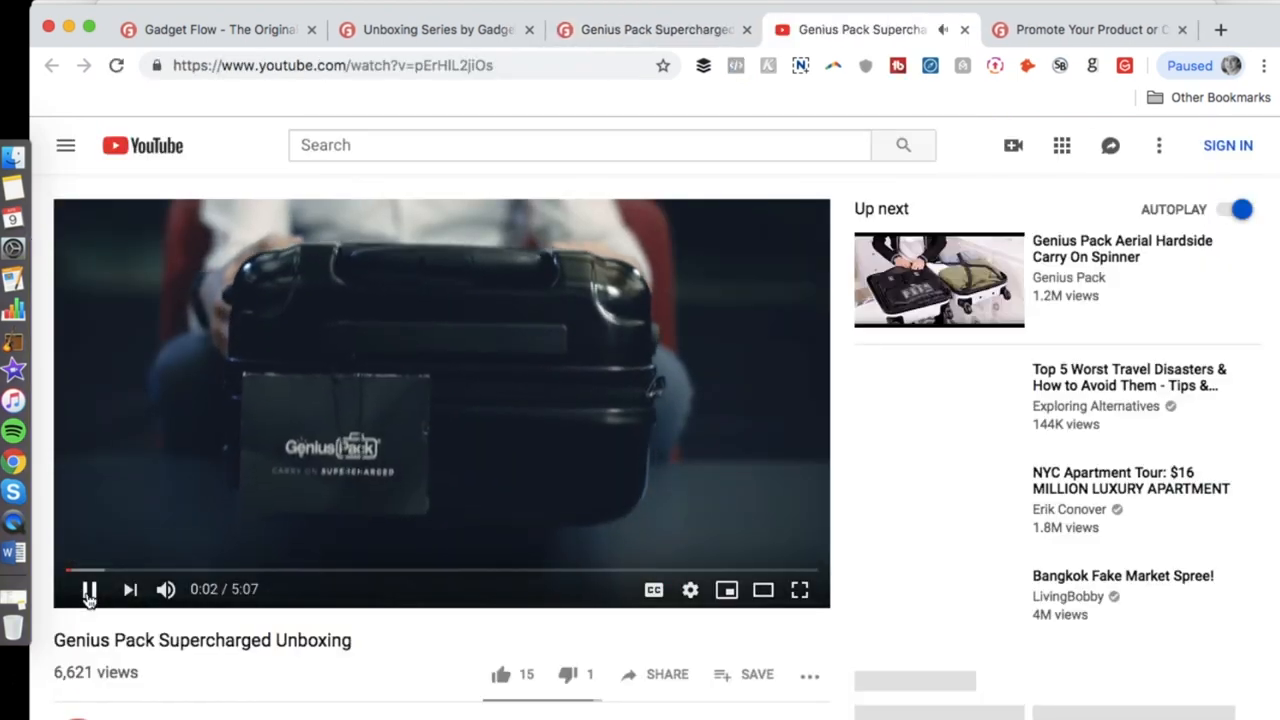
Pause the YouTube unboxing video and return to the Unboxing Series page
click(88, 589)
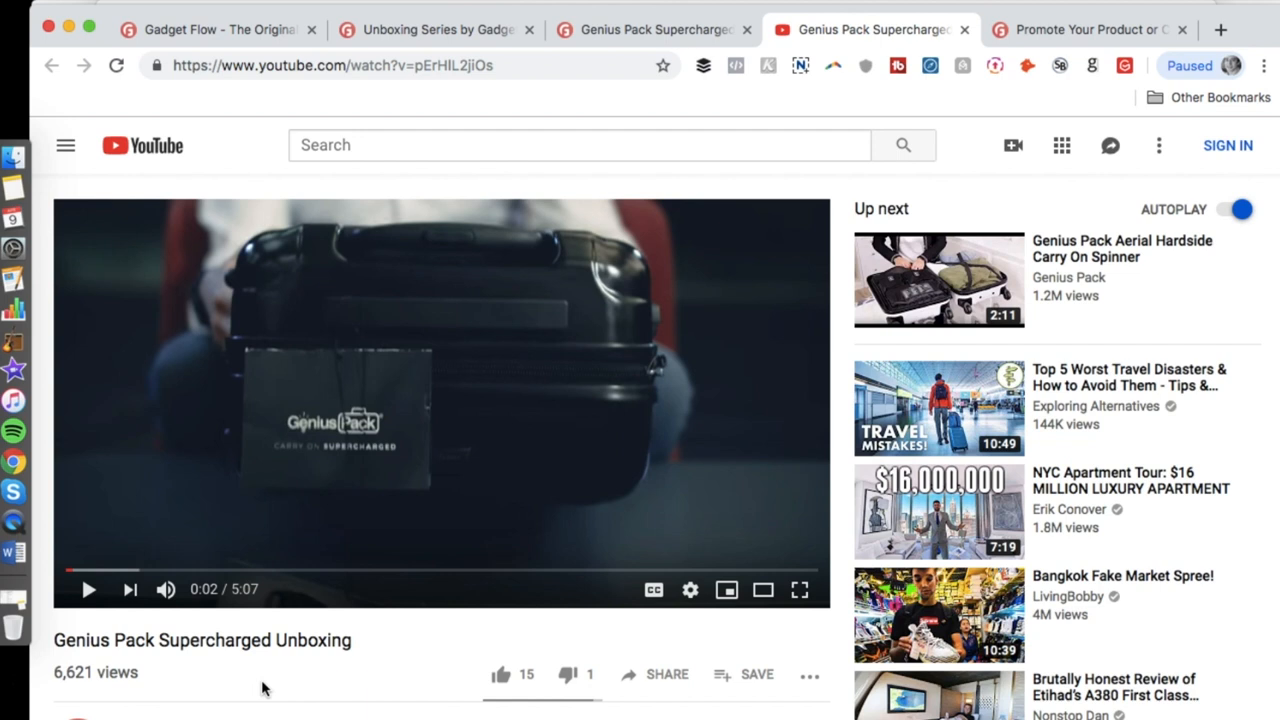
click(437, 29)
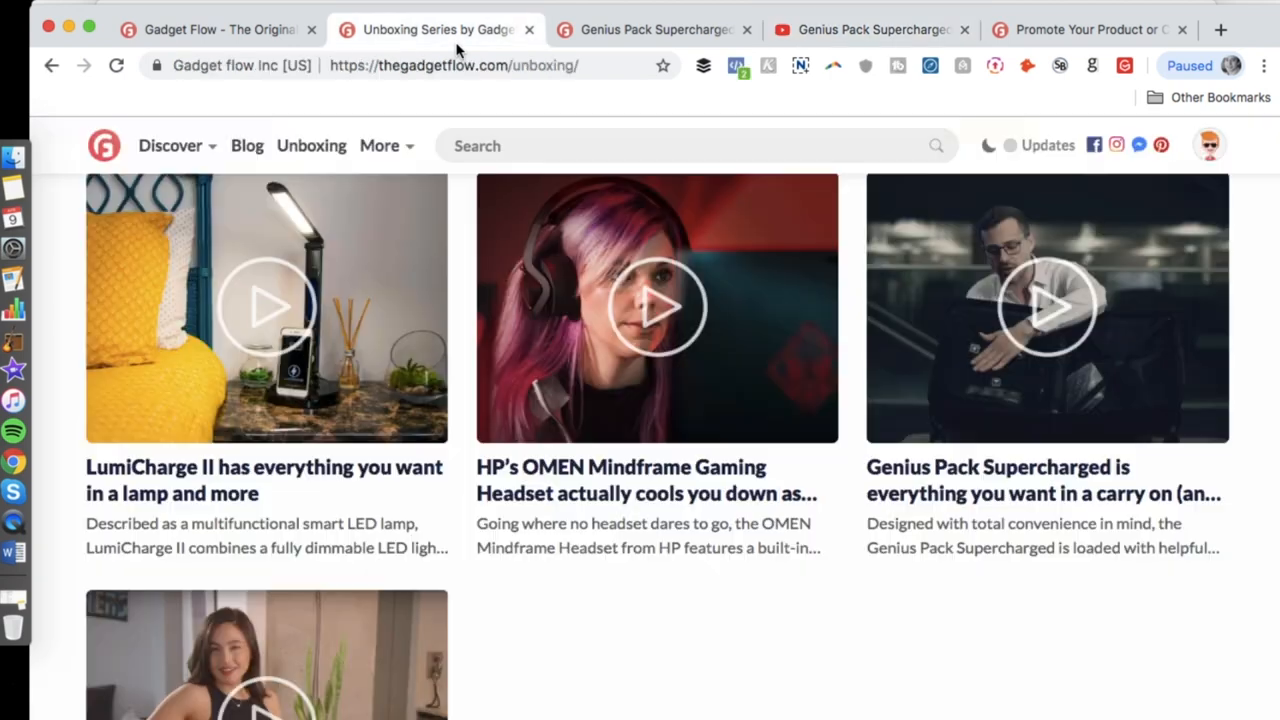
Scroll through the Unboxing Series page listing
scroll(up, 3)
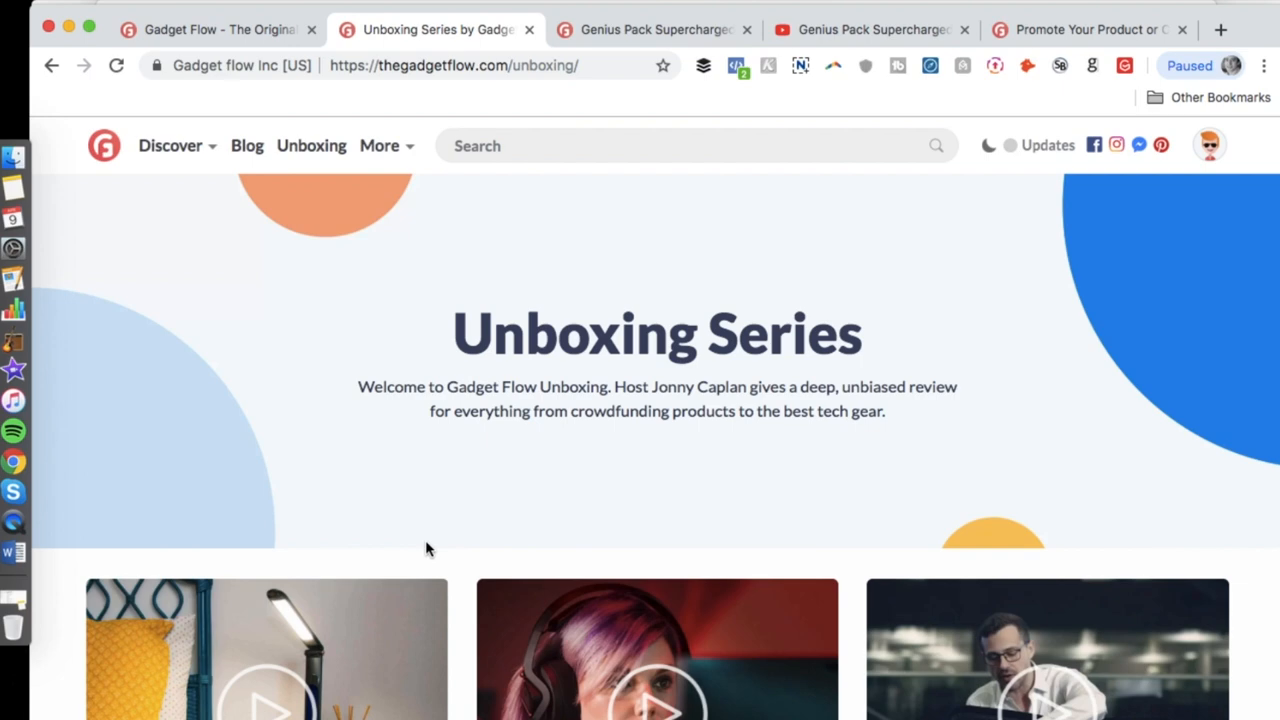
scroll(down, 3)
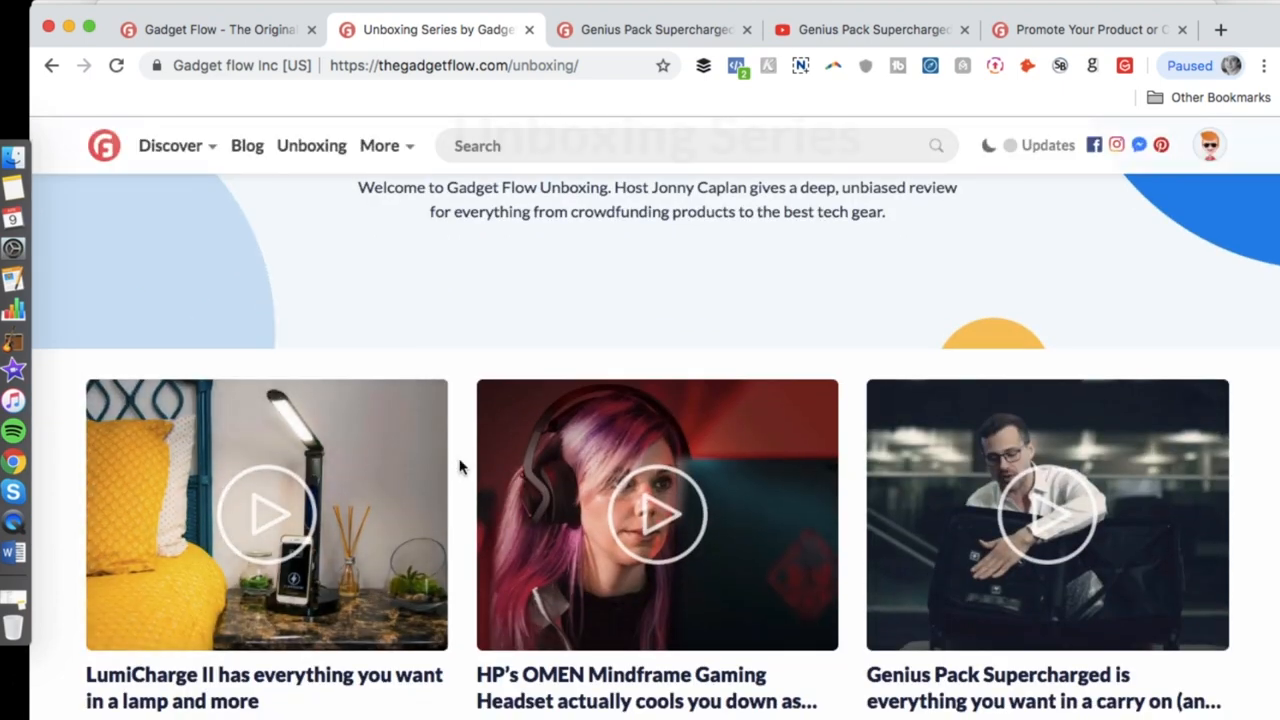
scroll(down, 3)
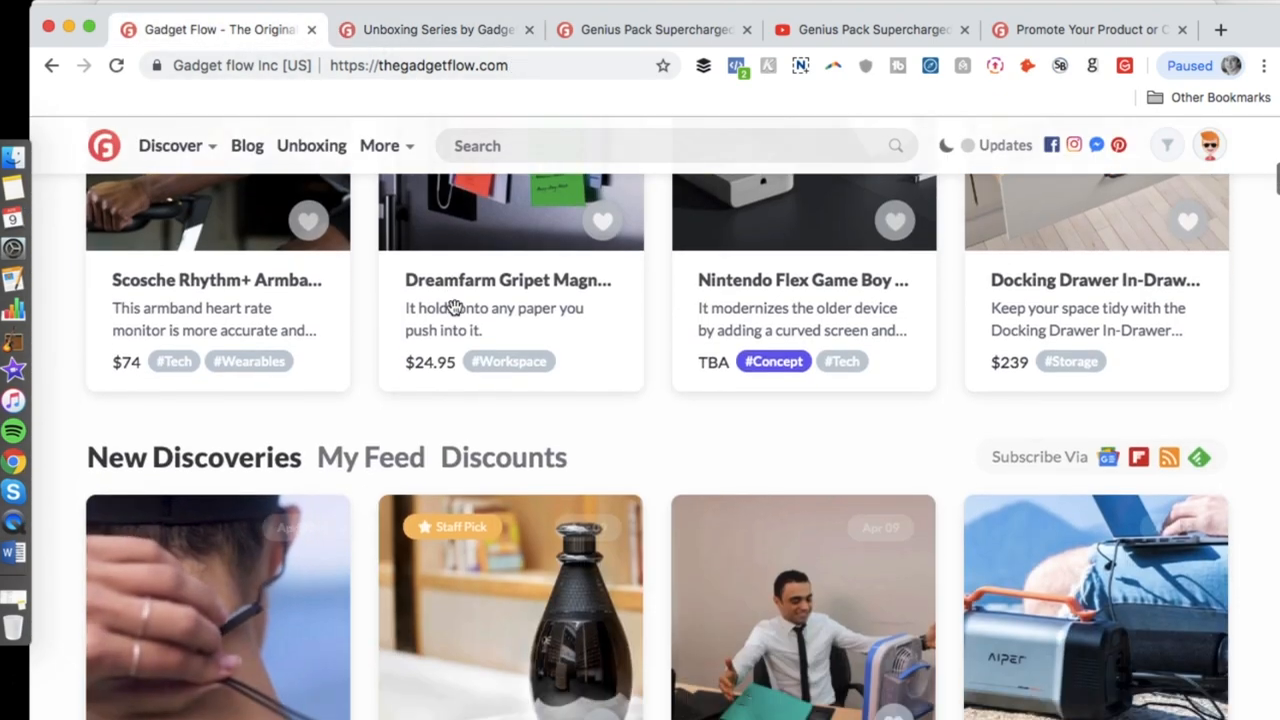
Return to the Genius Pack article and expand the More menu of site links and featured products
click(655, 29)
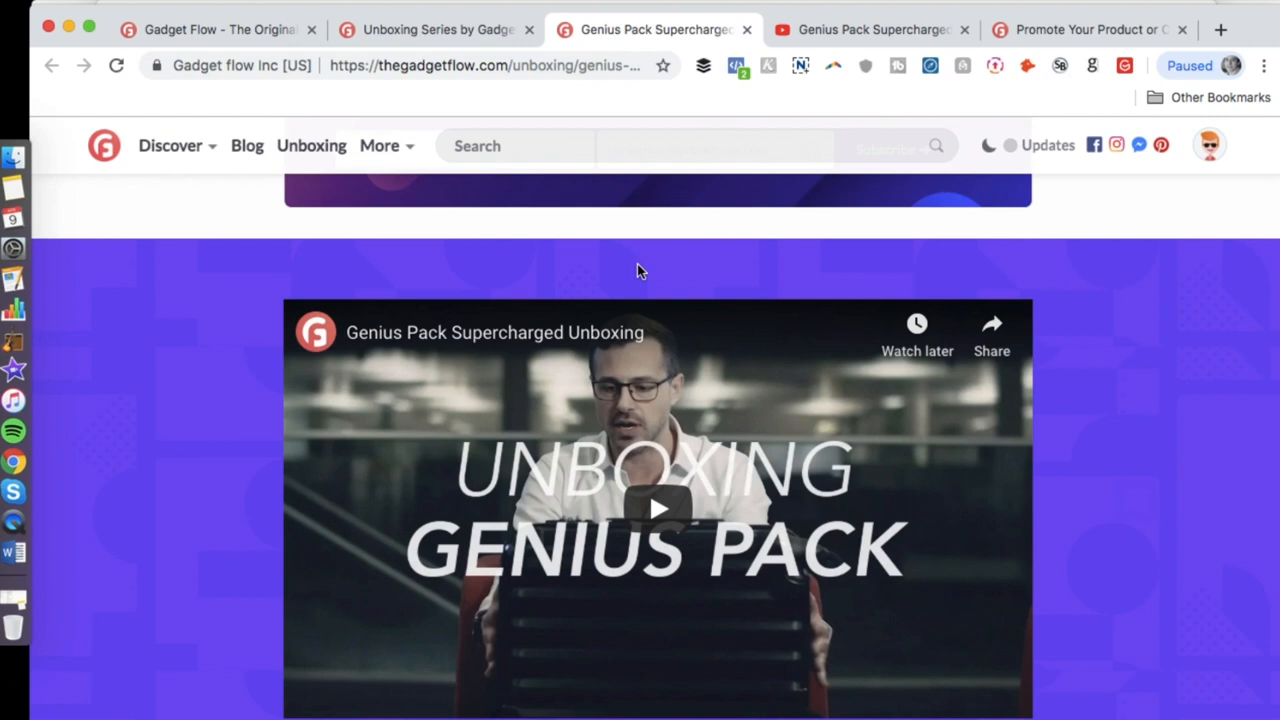
click(380, 146)
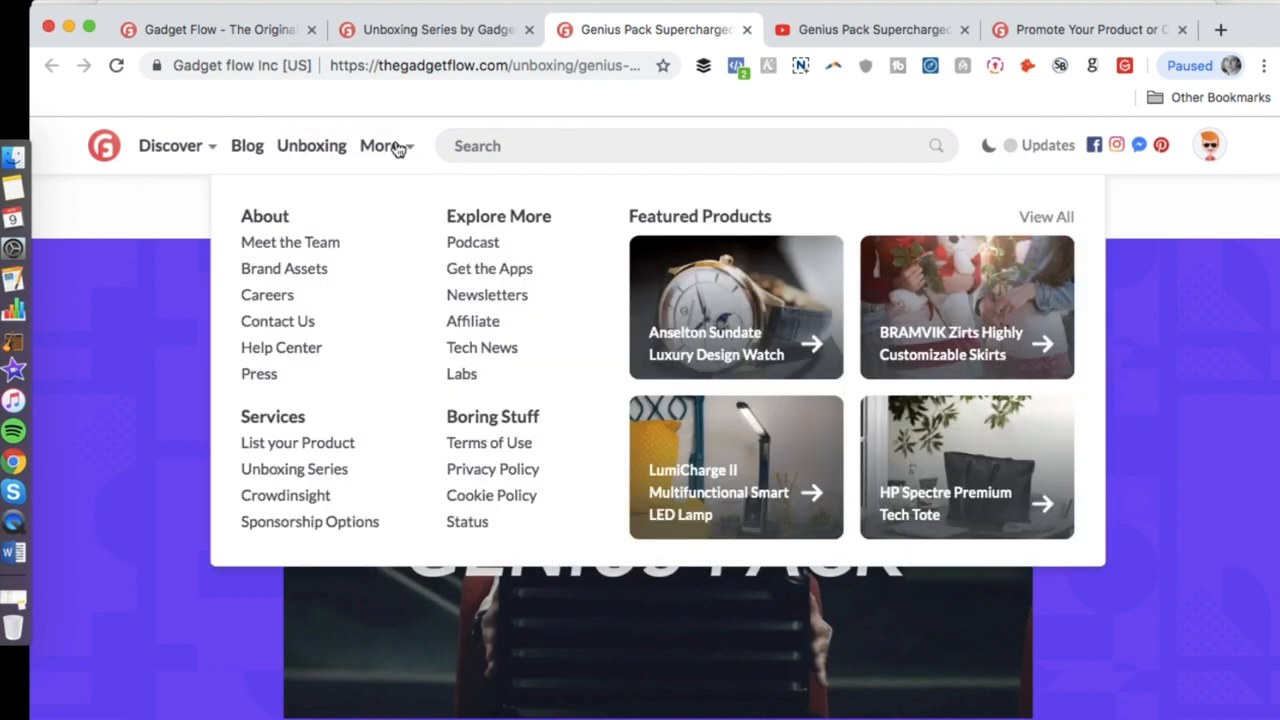
mouse_move(507, 389)
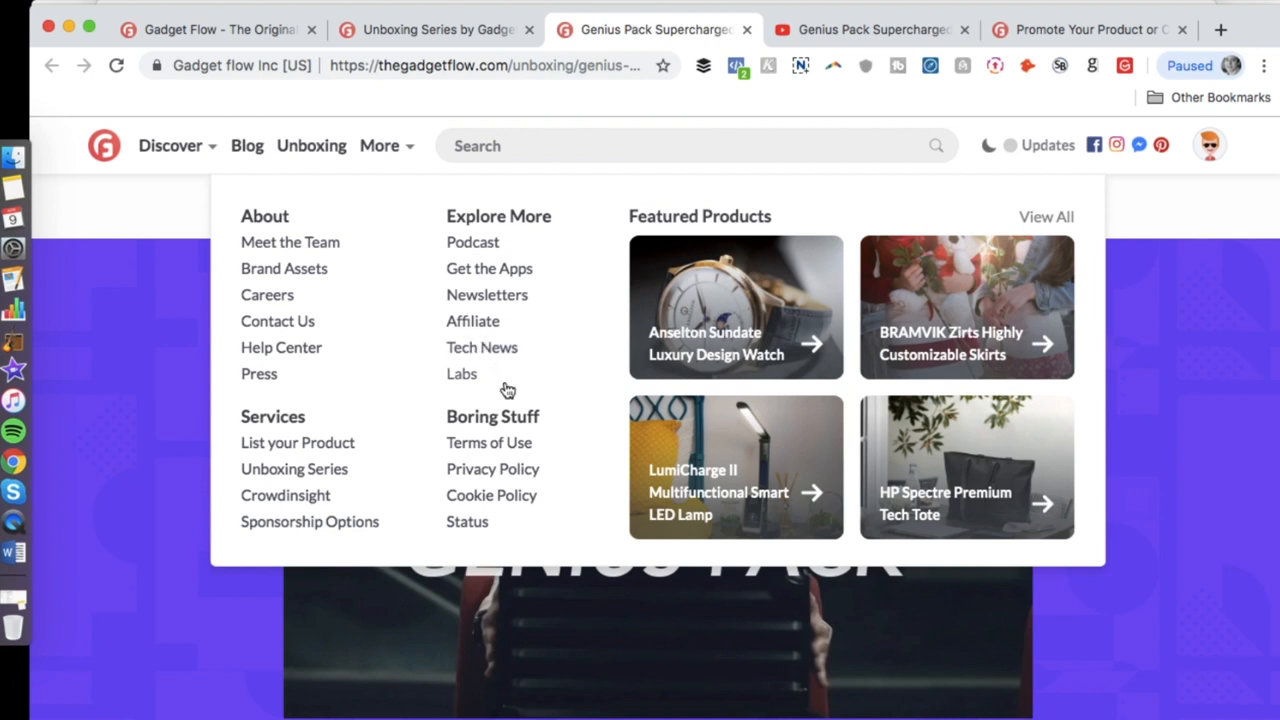
mouse_move(700, 332)
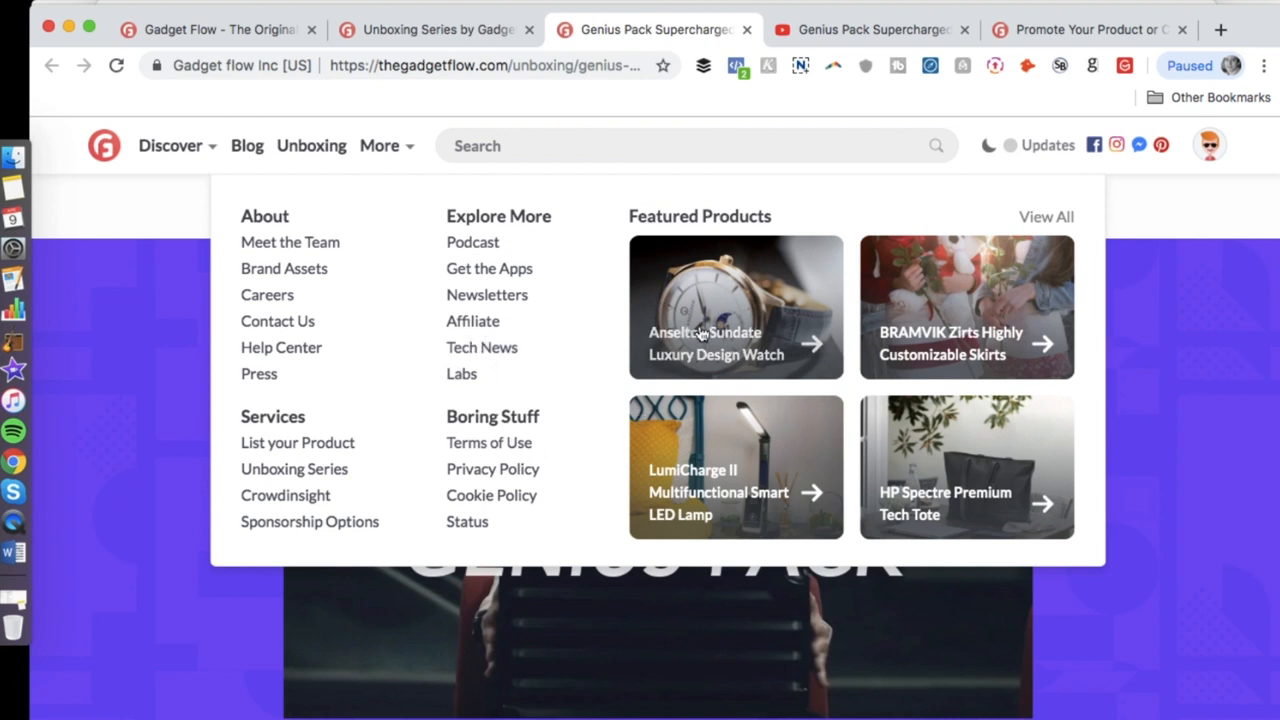
mouse_move(957, 263)
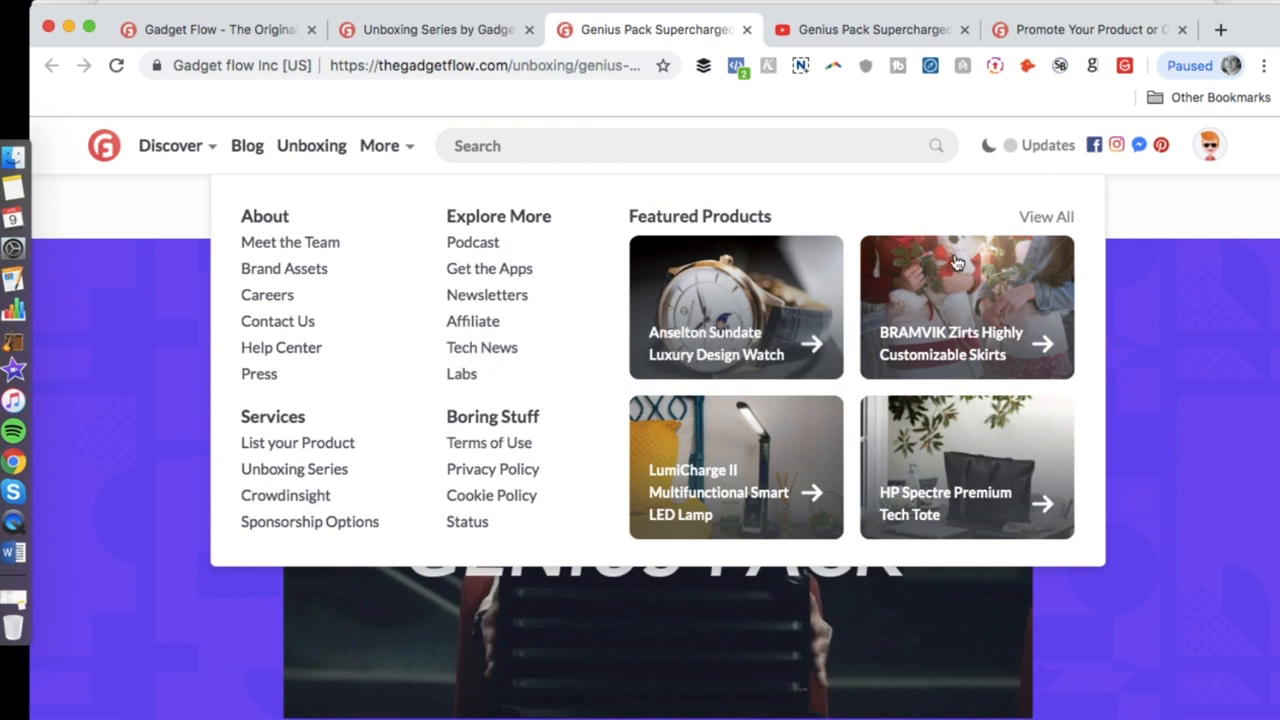
mouse_move(237, 145)
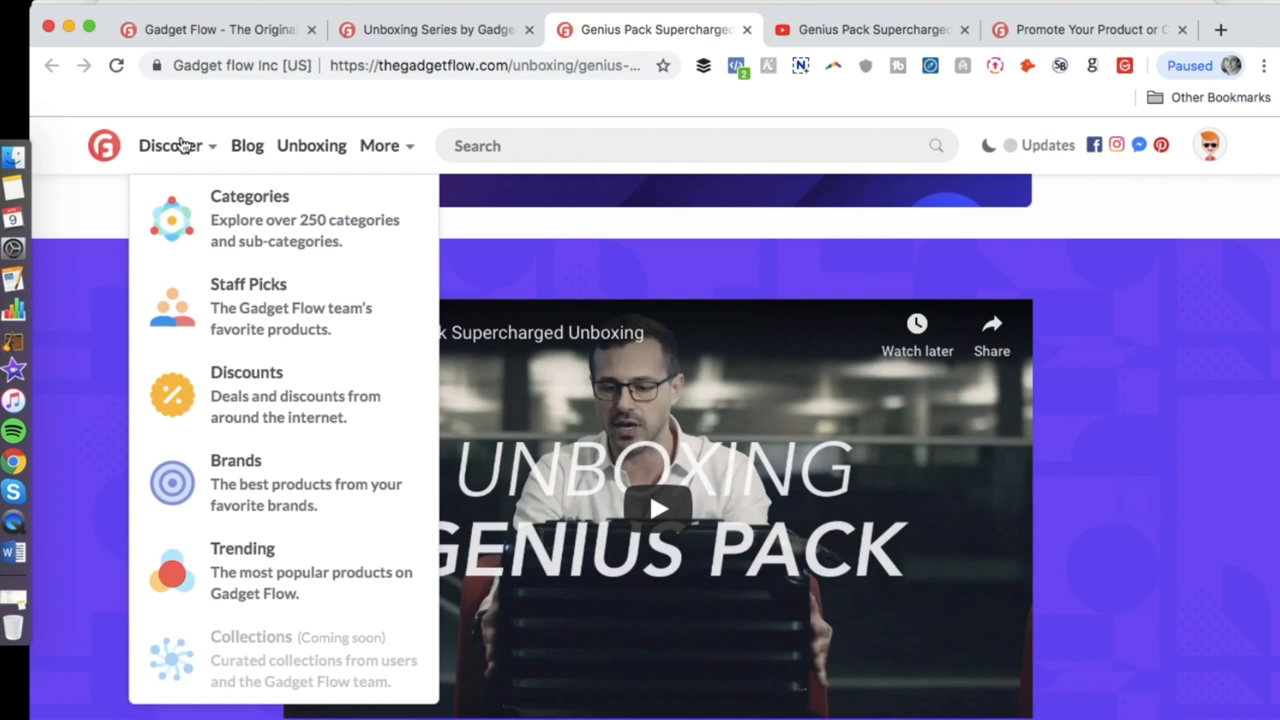
Load the List your Product business promotion page
click(650, 29)
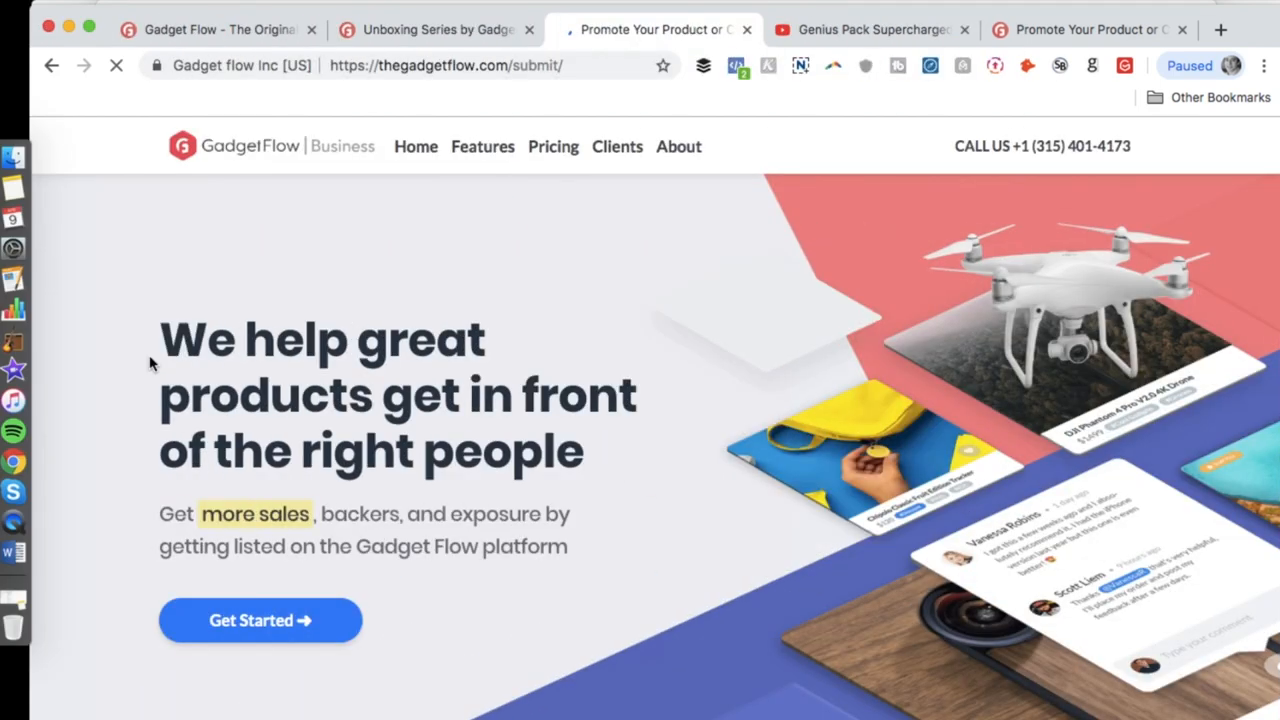